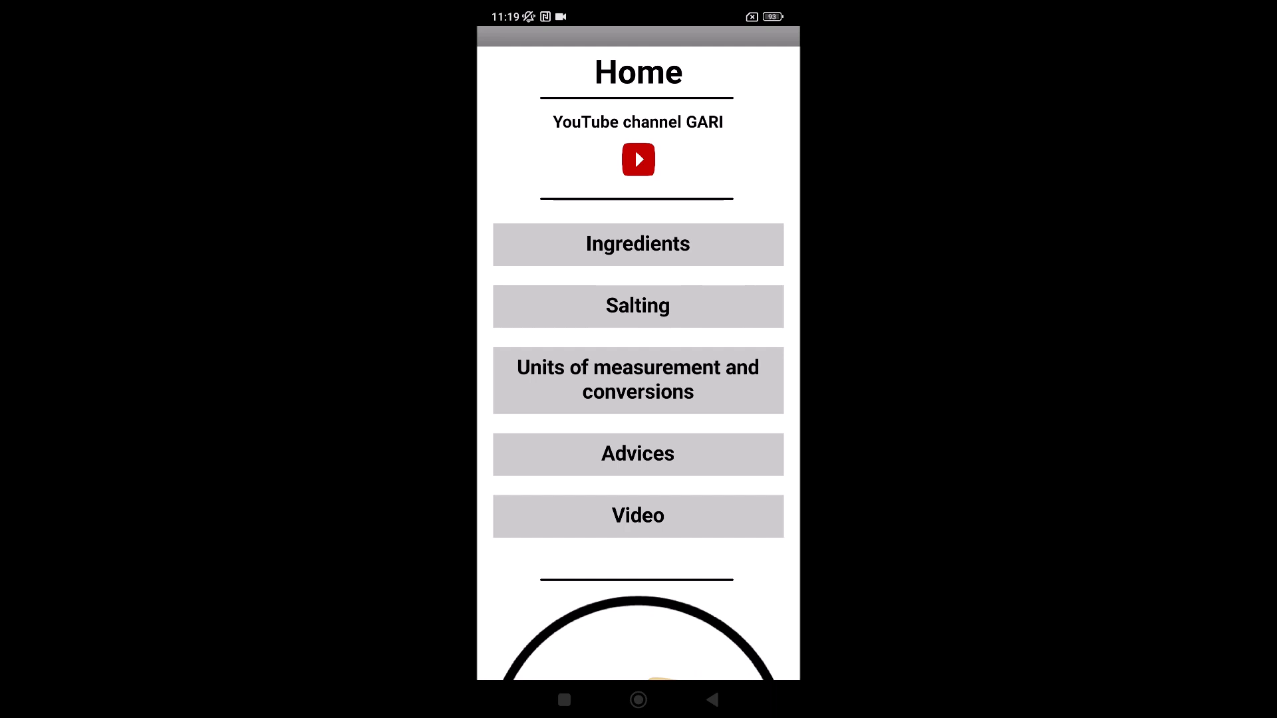
In the Ingredients calculator, enter 7 L of milk and rennet dose 5 per litre, giving 35.
click(638, 244)
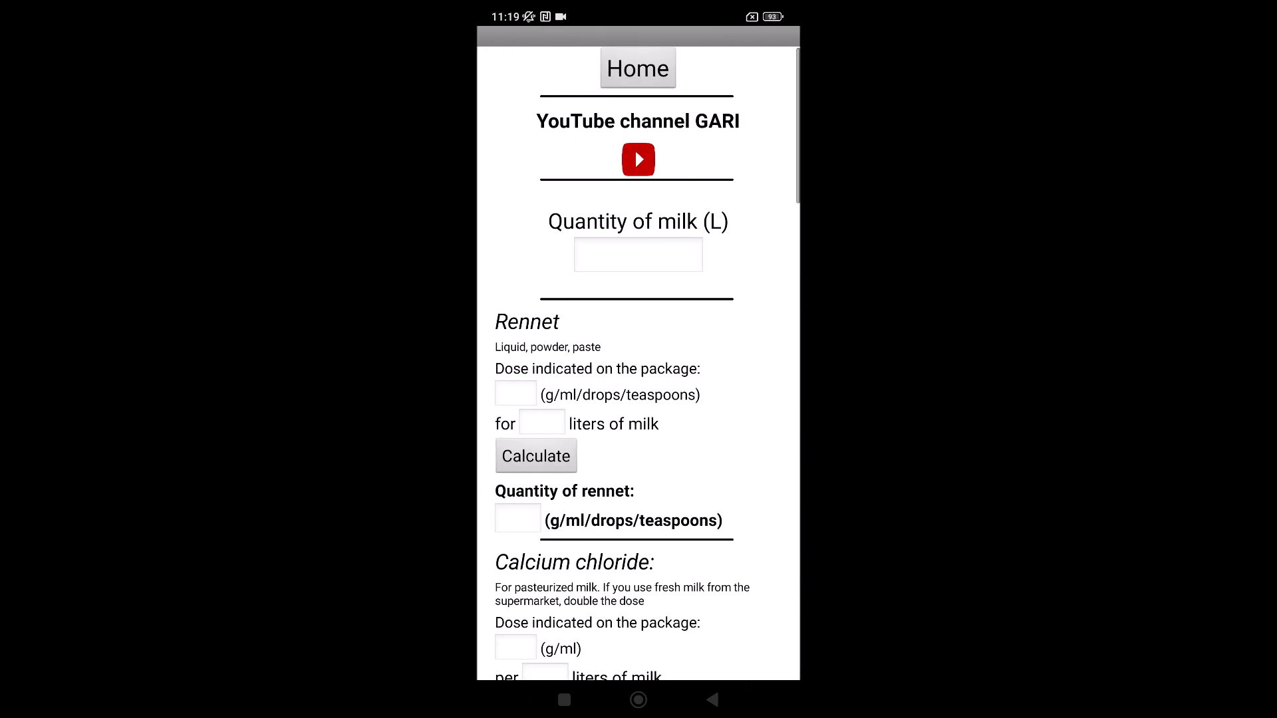
text(7)
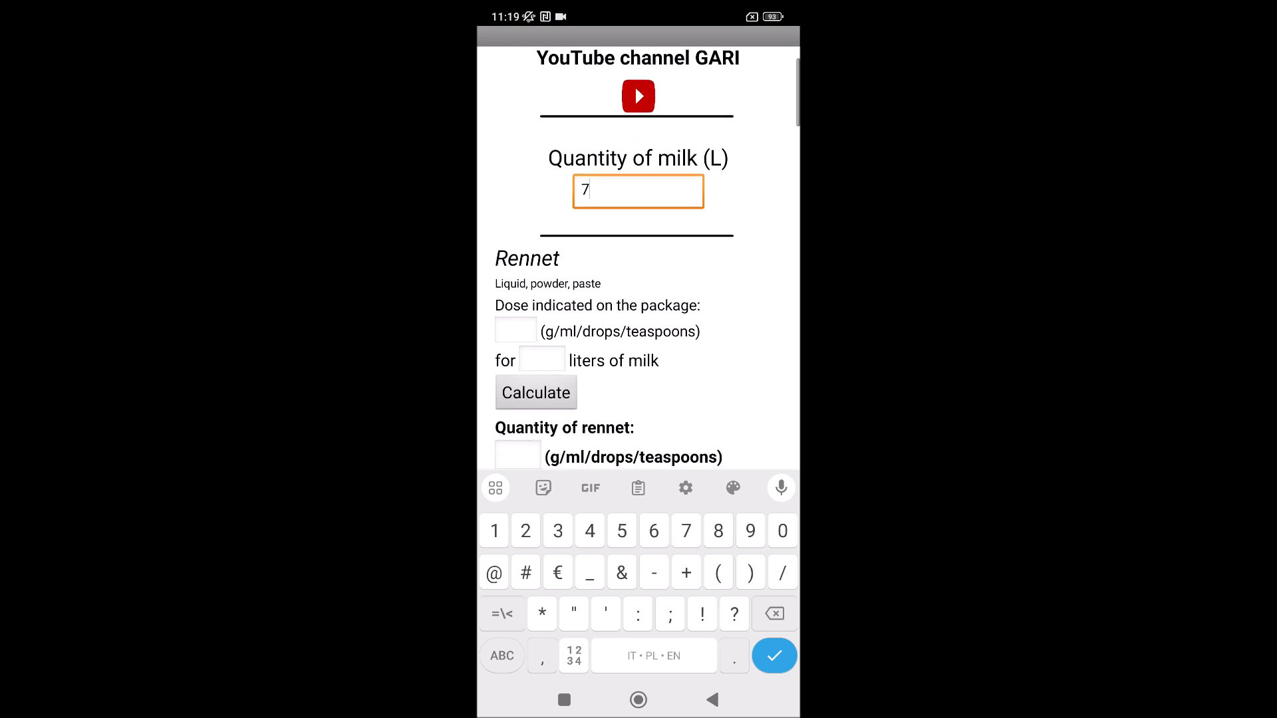
click(515, 331)
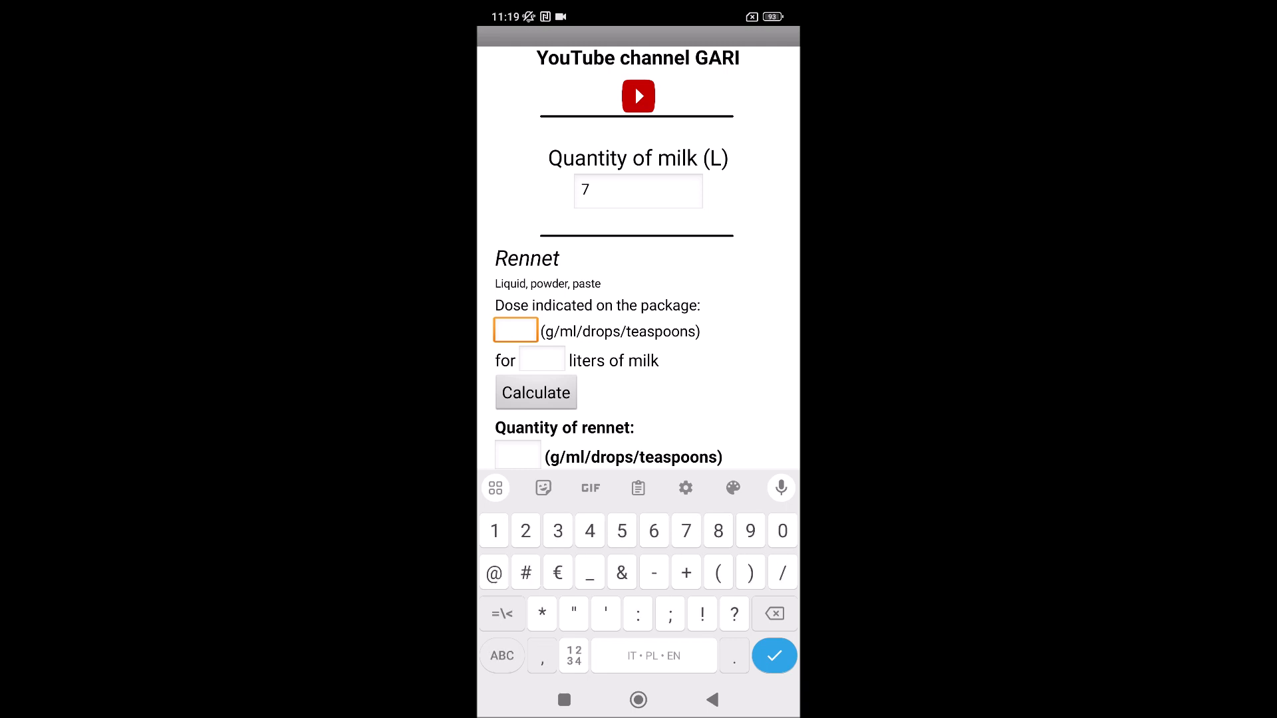
text(5)
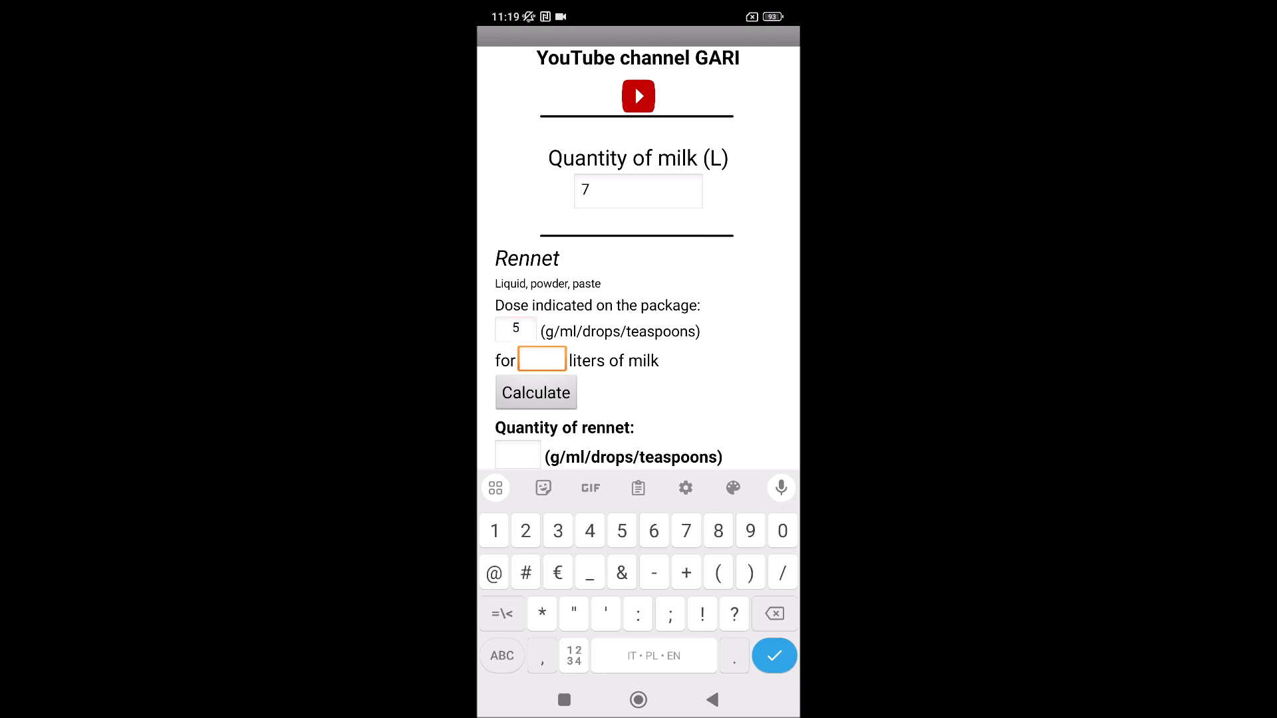
text(1)
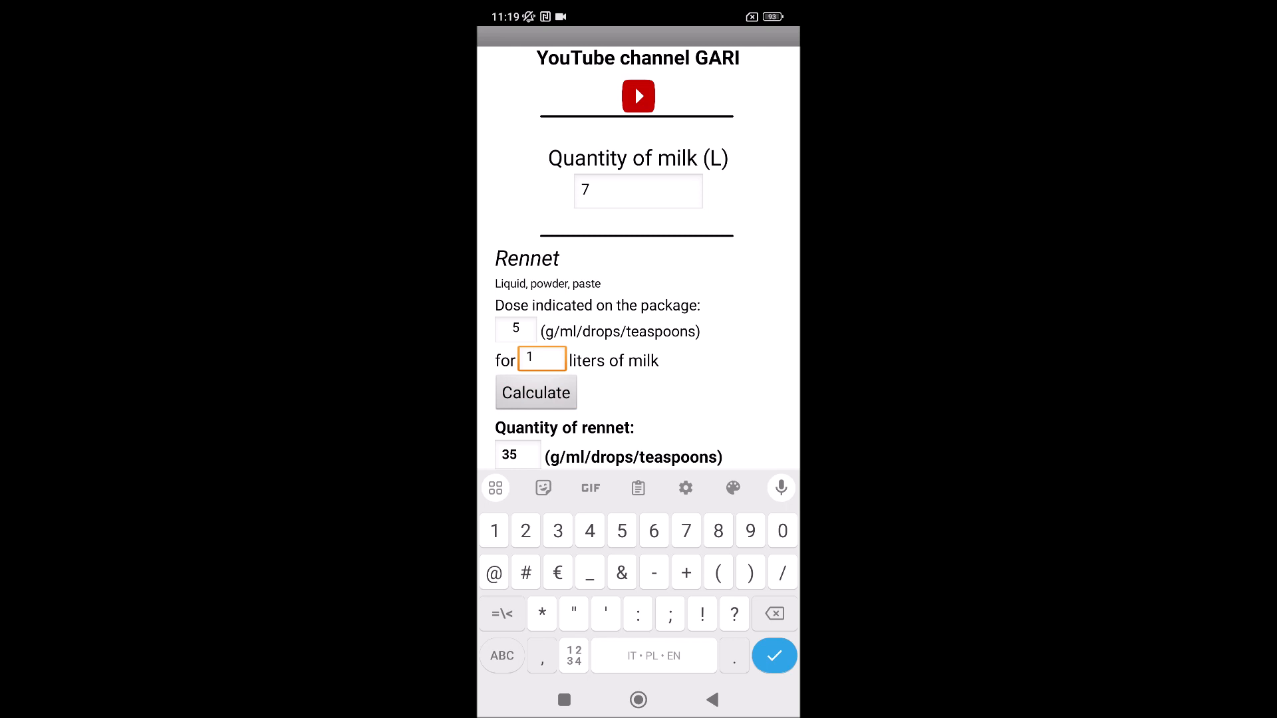
Set cheese starter cultures to 1 per 10 litres of milk, yielding 0.7 g.
scroll(down, 3)
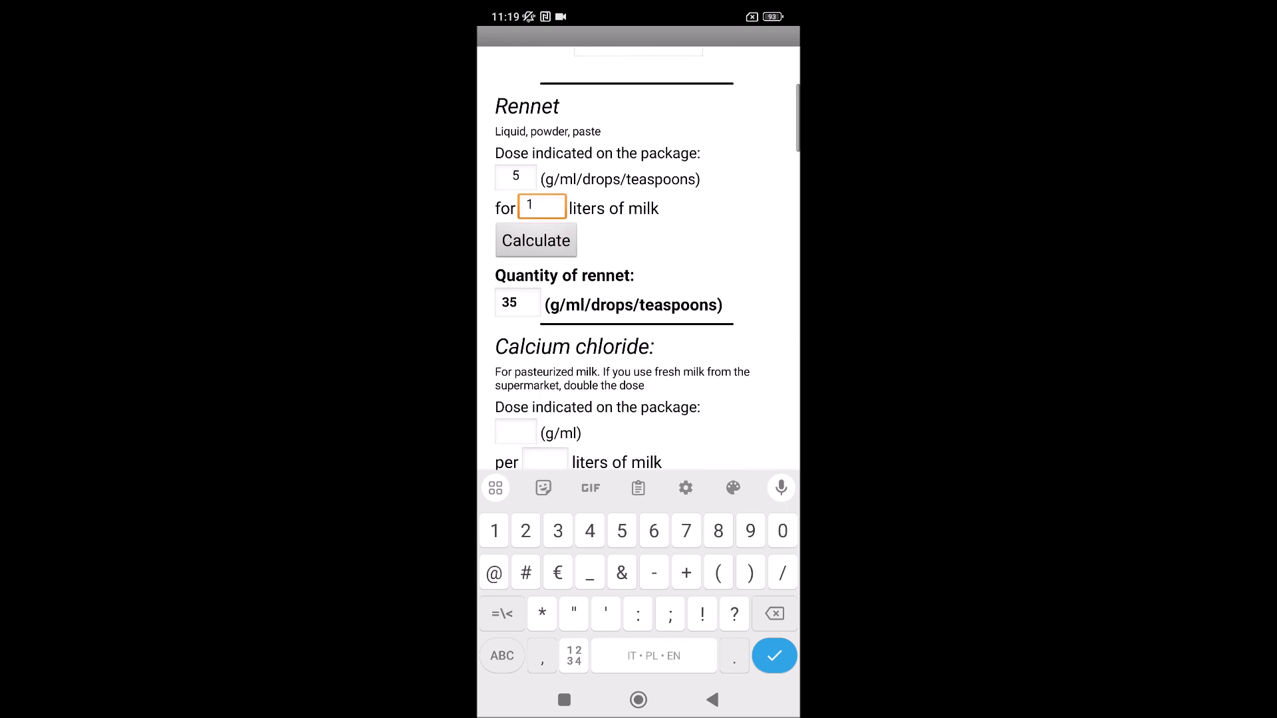
scroll(down, 3)
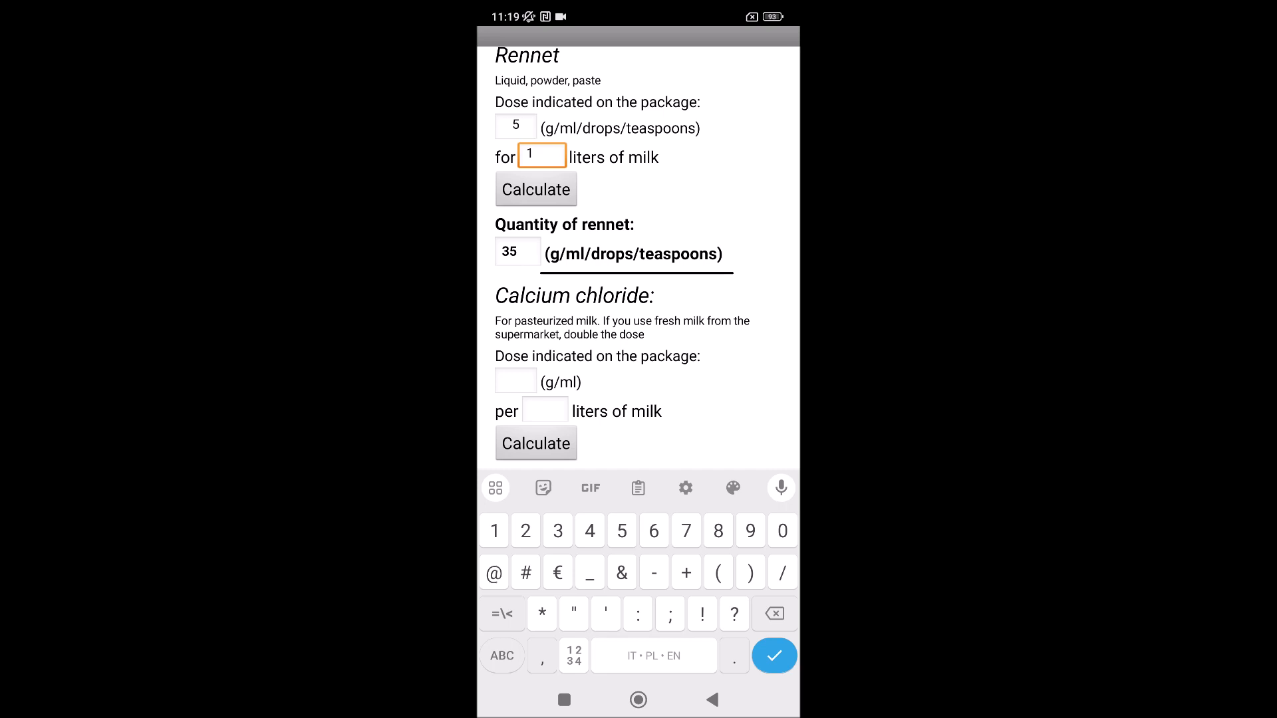
scroll(down, 3)
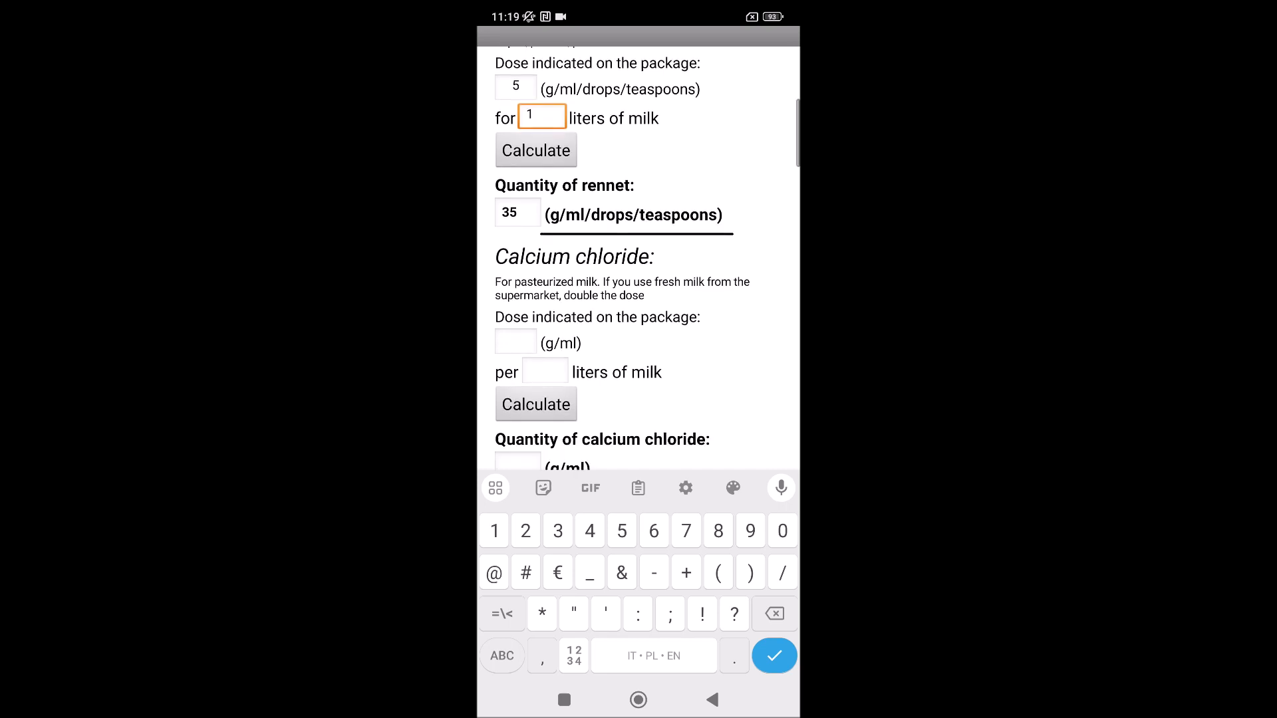
scroll(down, 3)
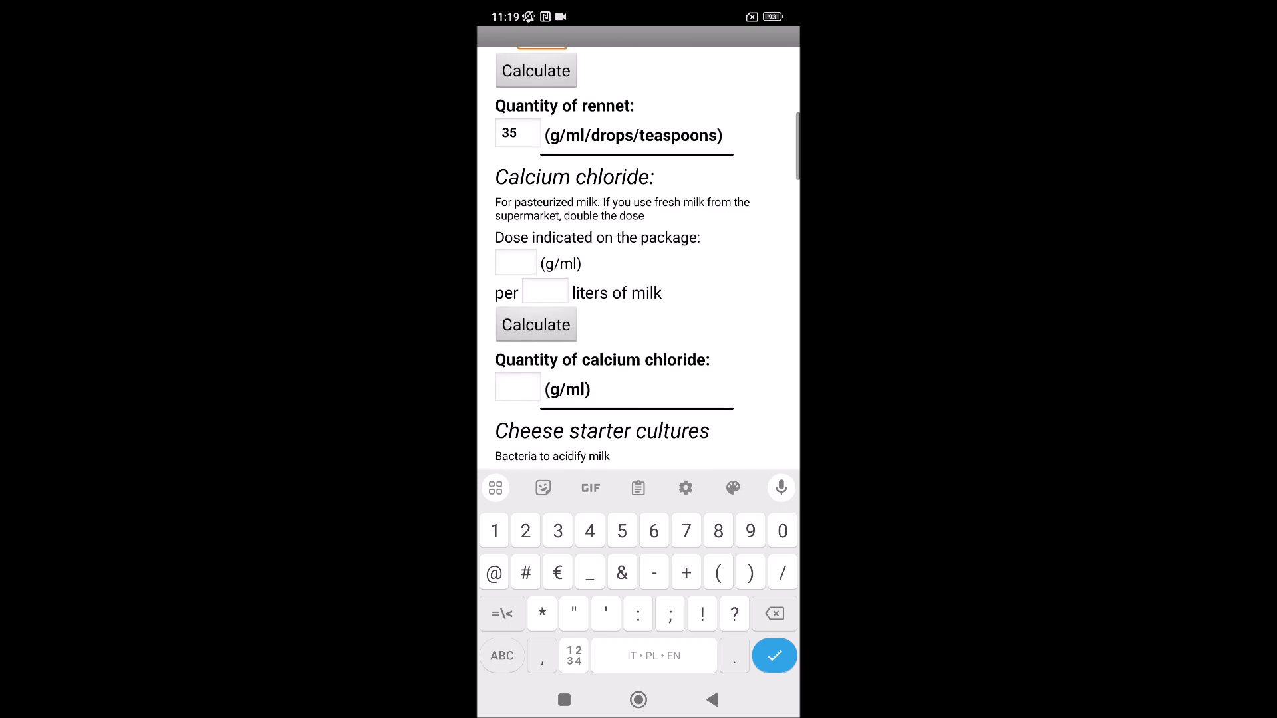
scroll(down, 3)
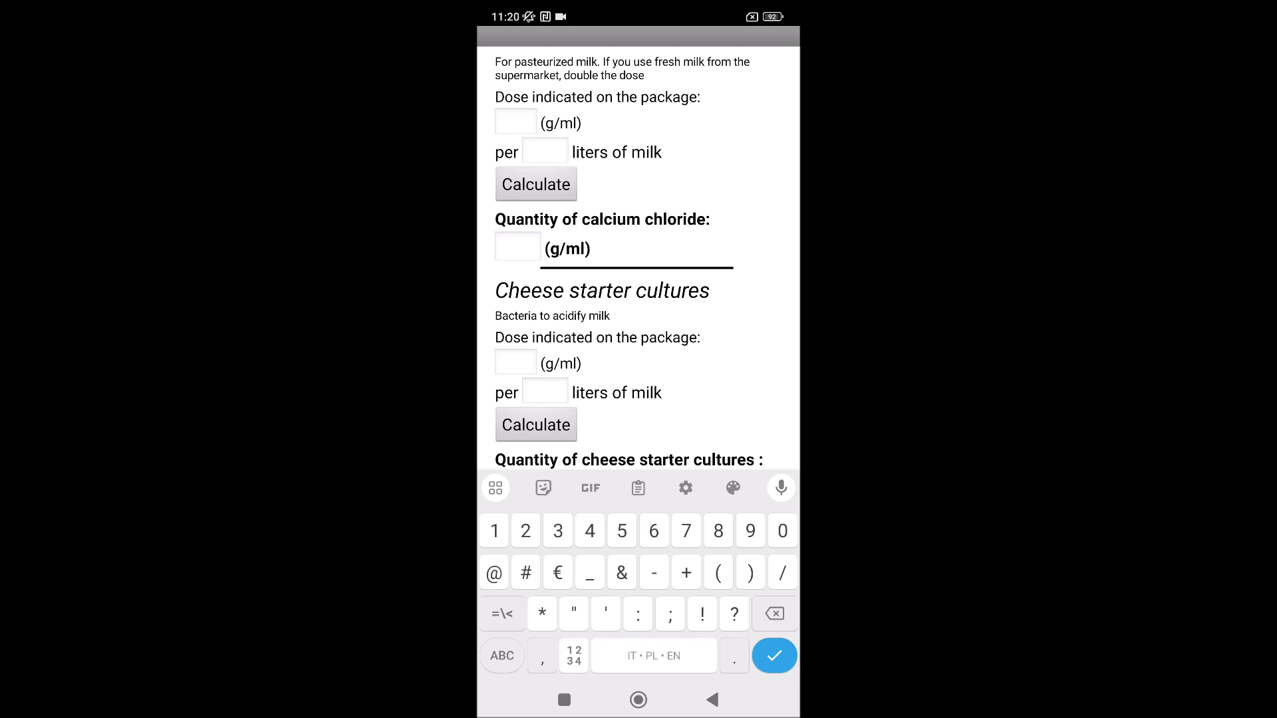
click(516, 363)
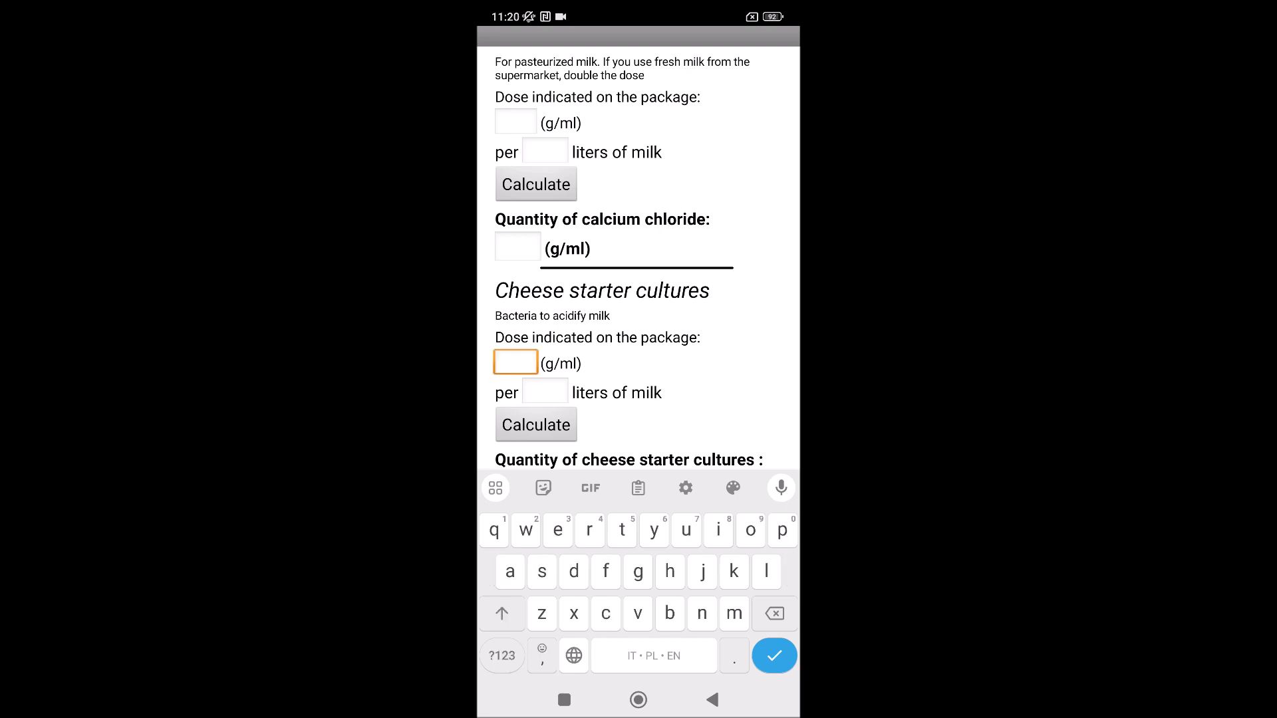
text(1)
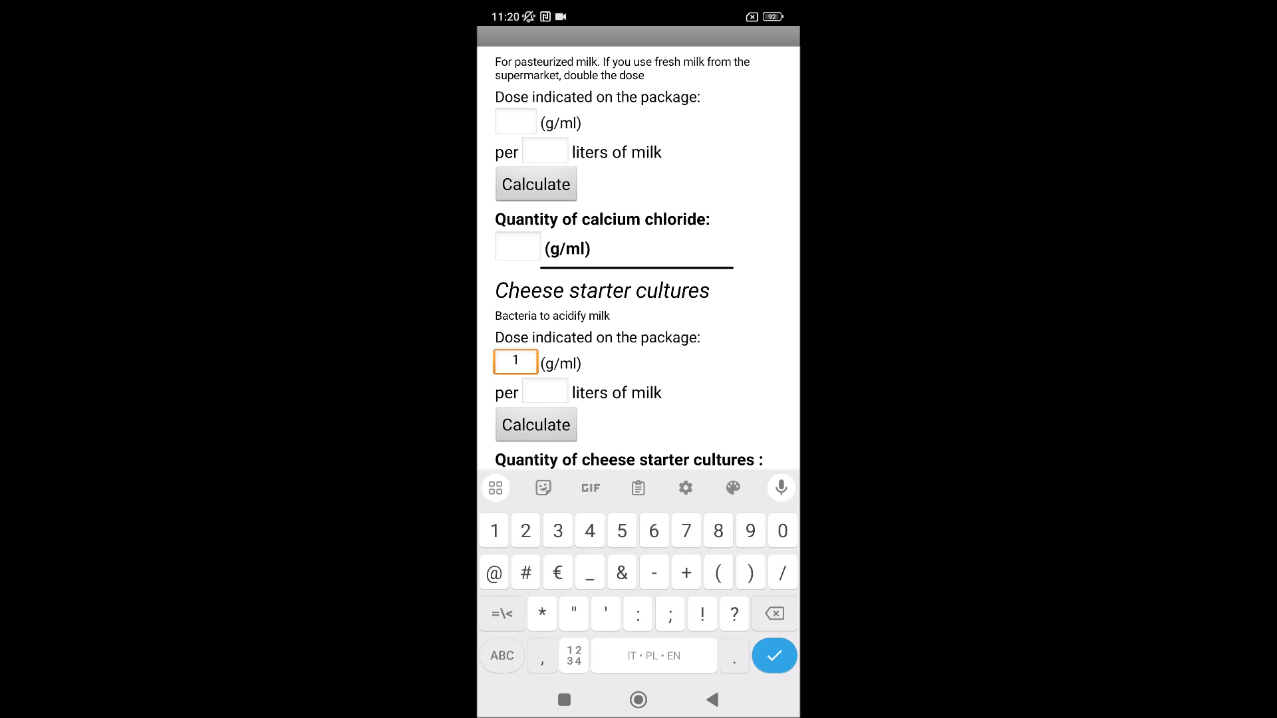
text(10)
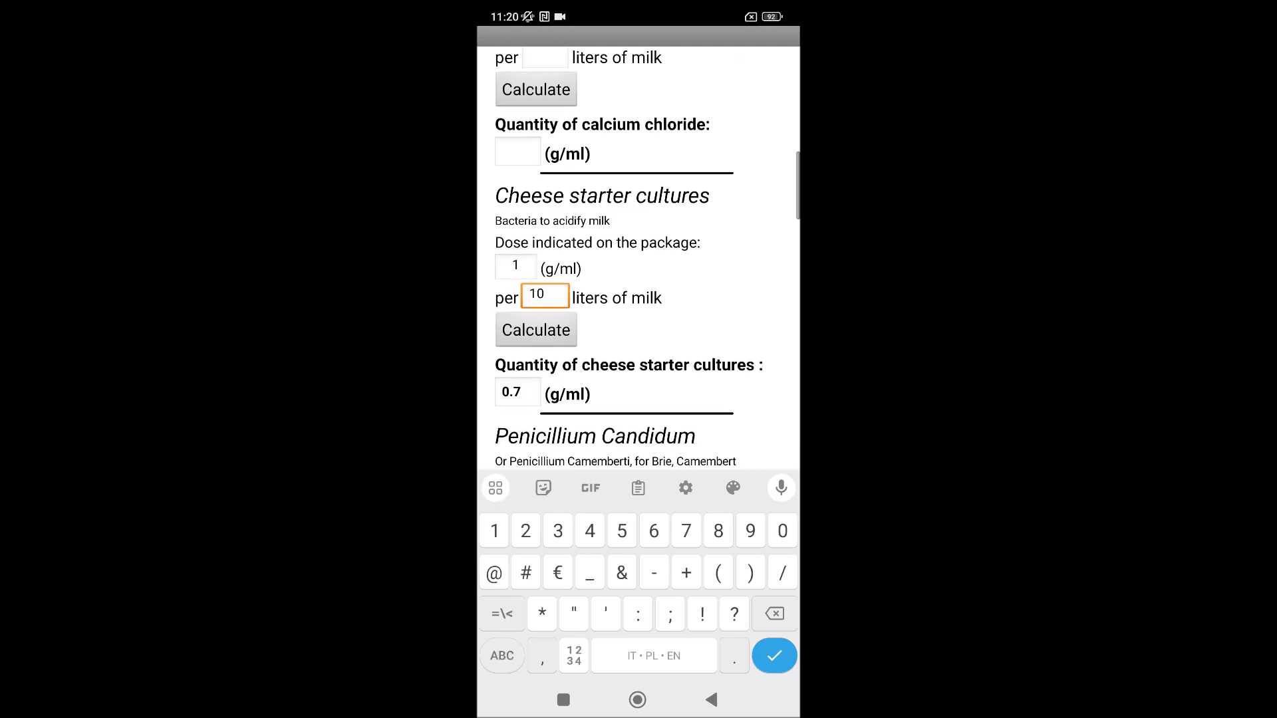
scroll(down, 3)
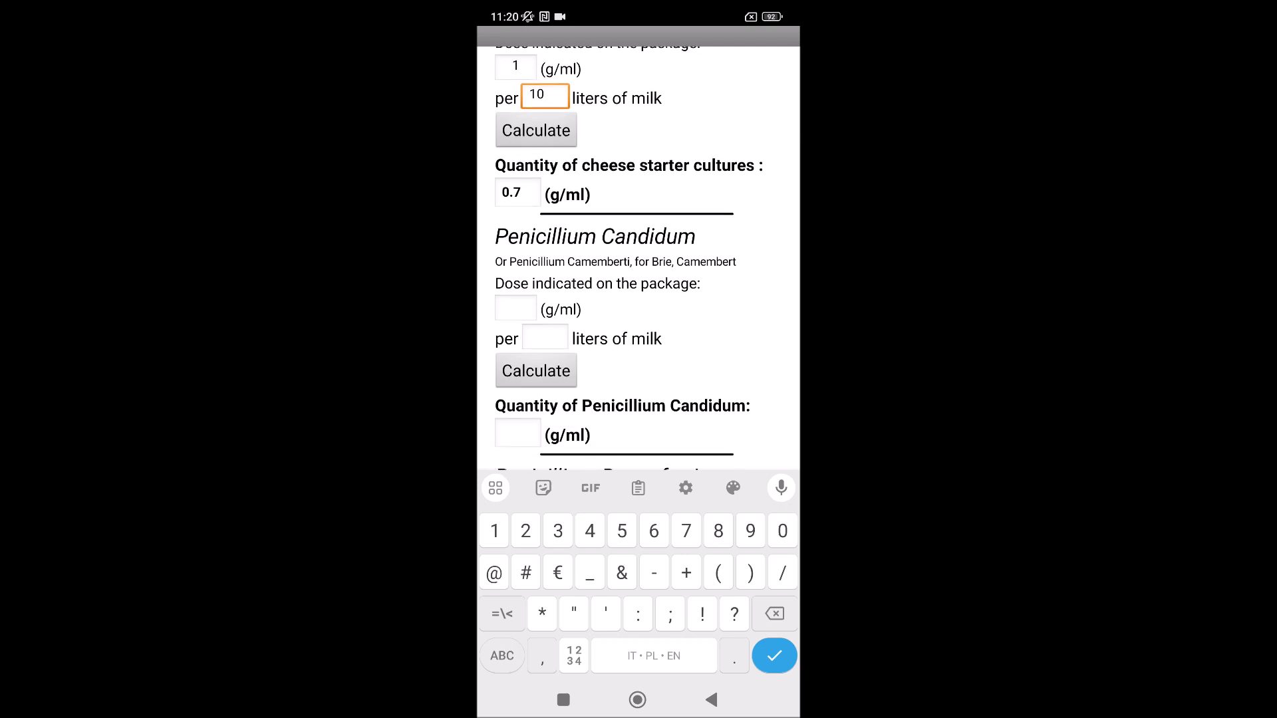
Enter Penicillium Roqueforti at 2 per 50 litres of milk, yielding 0.28 g.
scroll(down, 3)
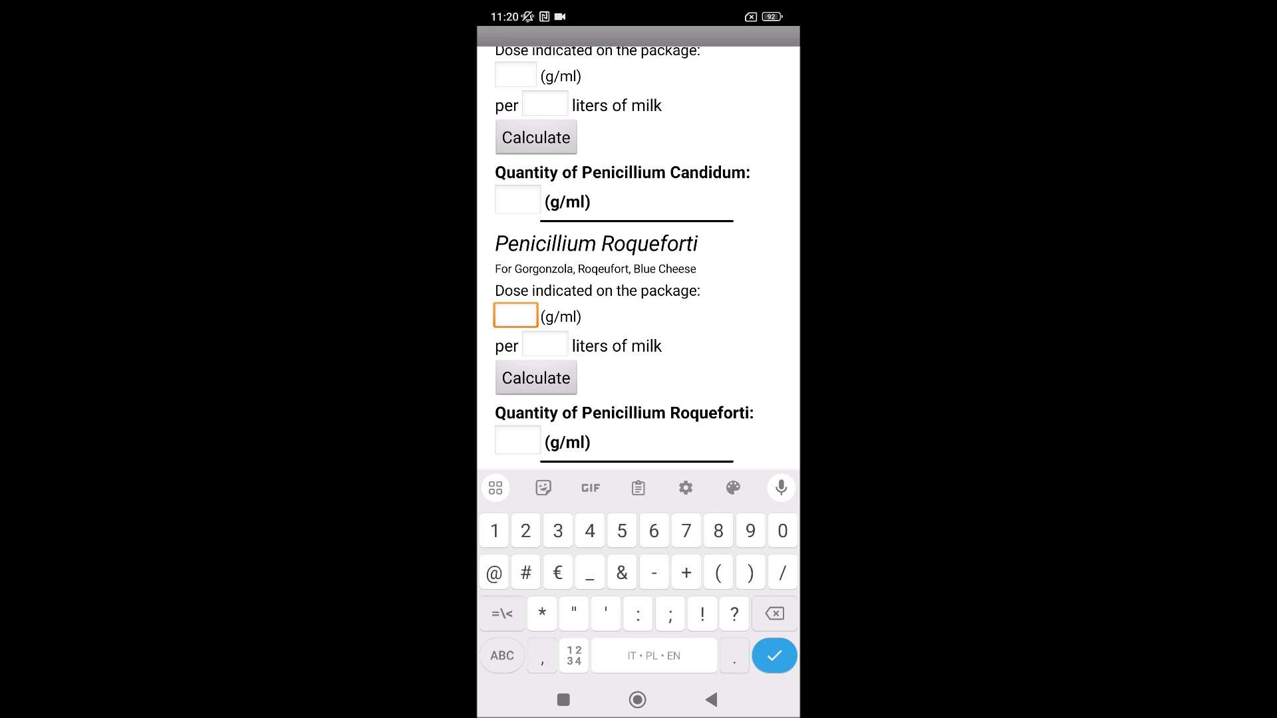
text(2)
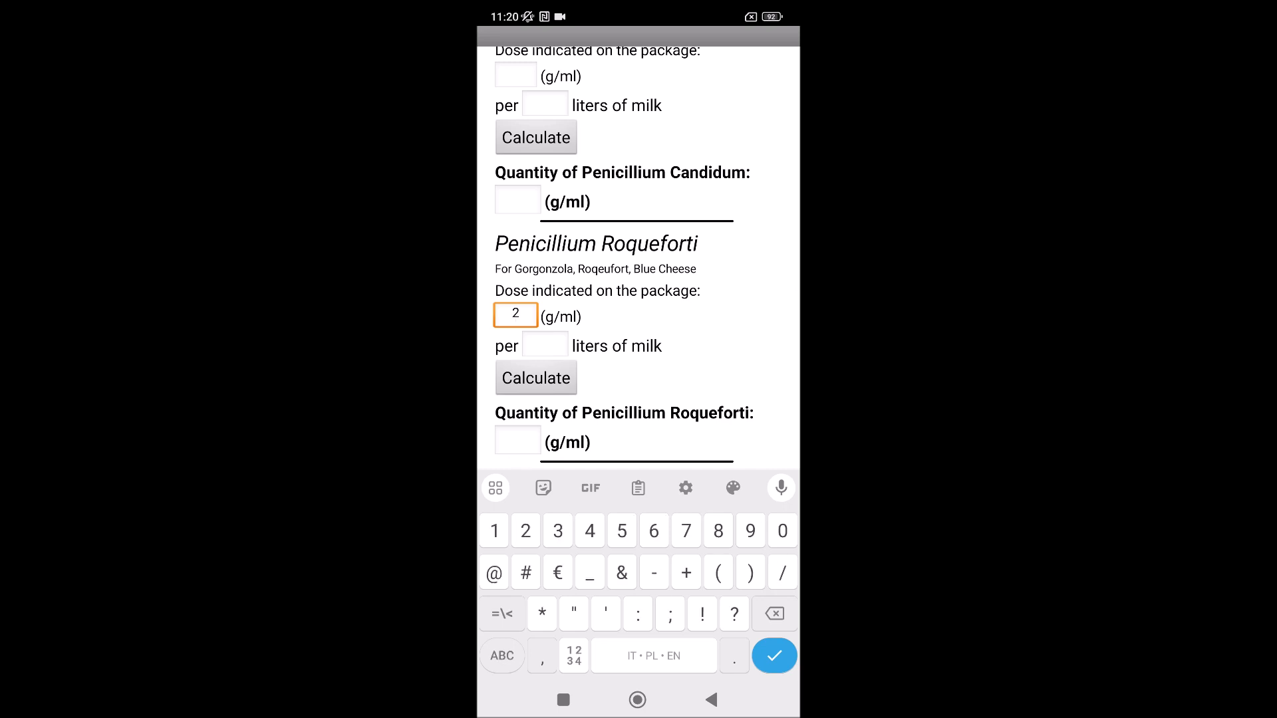
click(544, 345)
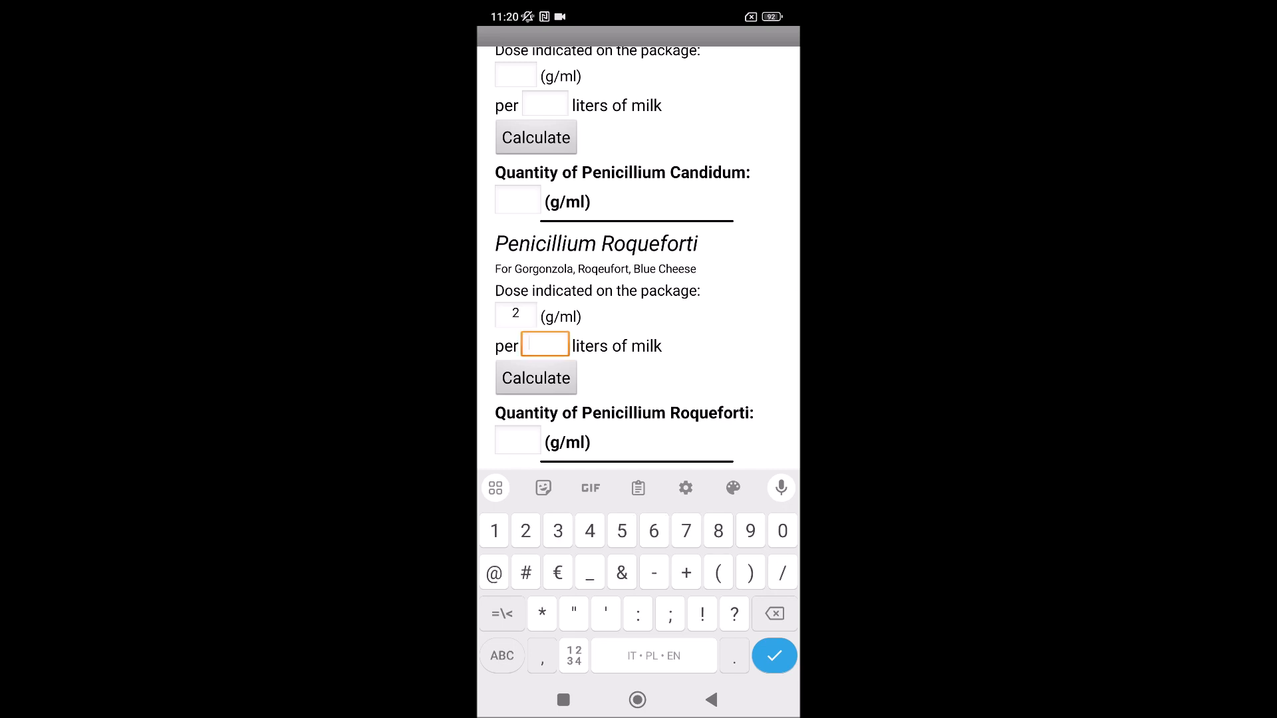
text(50)
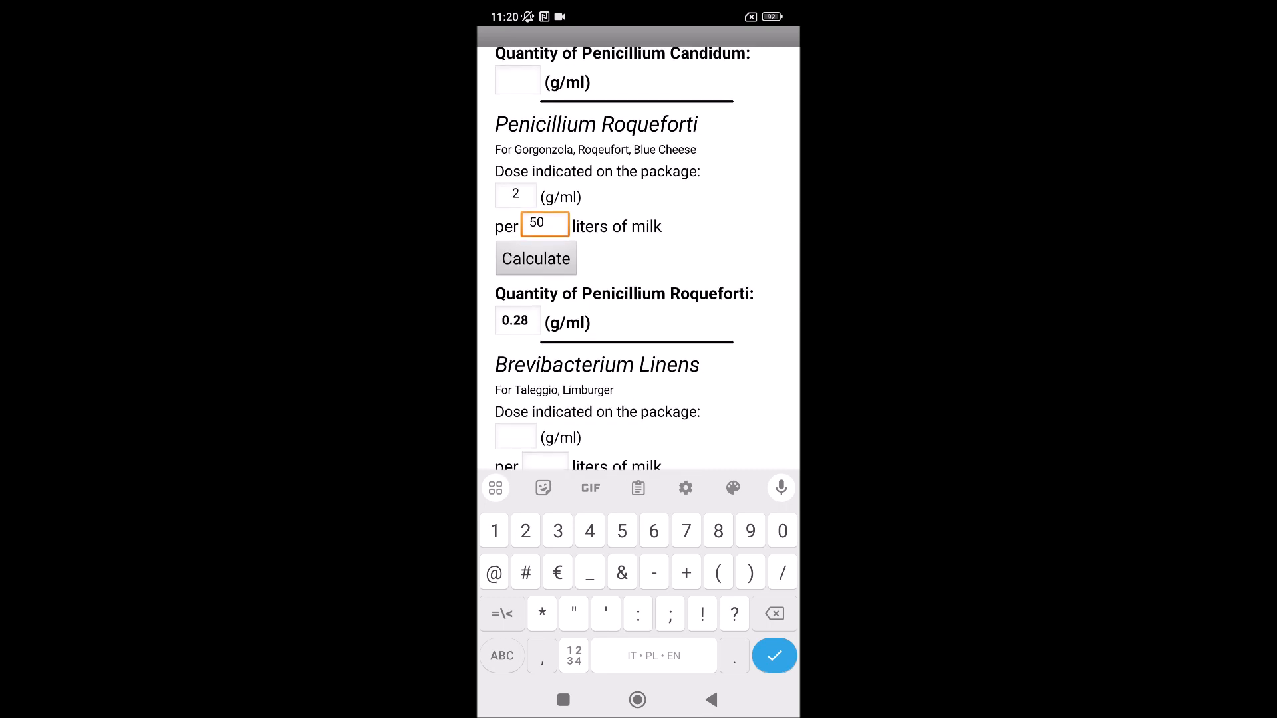
scroll(down, 3)
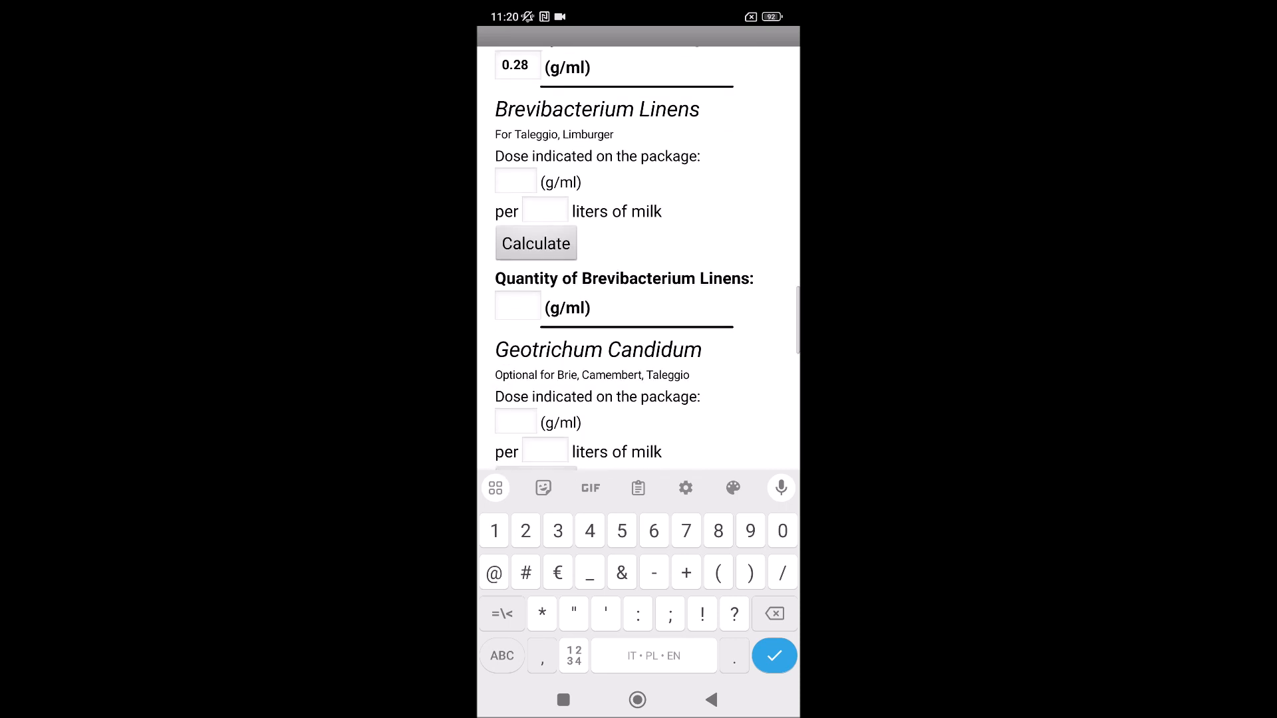
Name the optional custom ingredient 'yeast'.
scroll(down, 3)
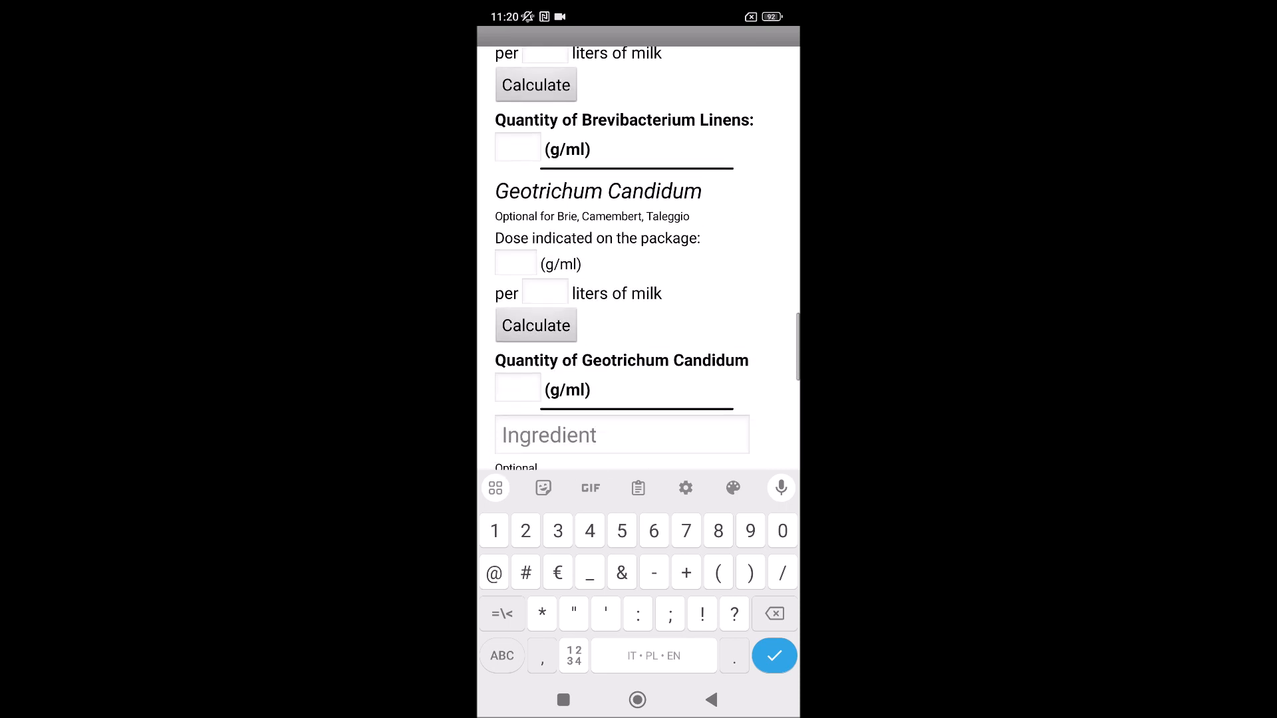
scroll(down, 3)
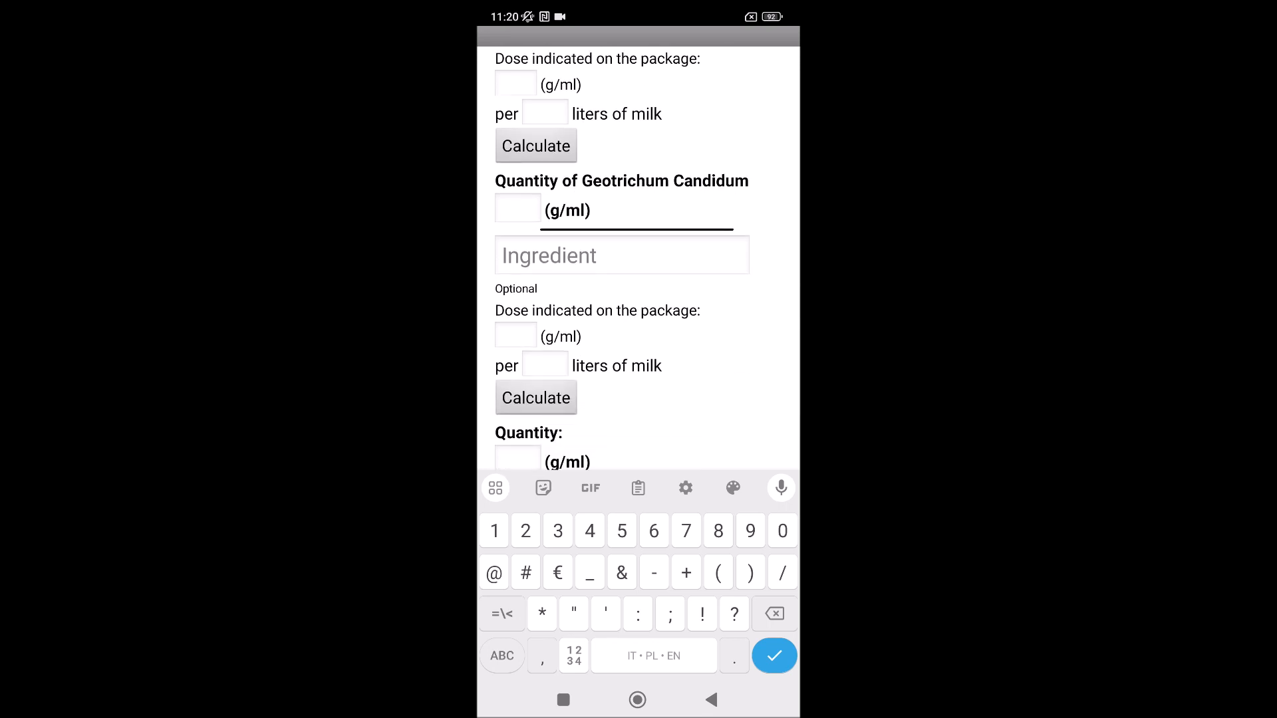
click(621, 255)
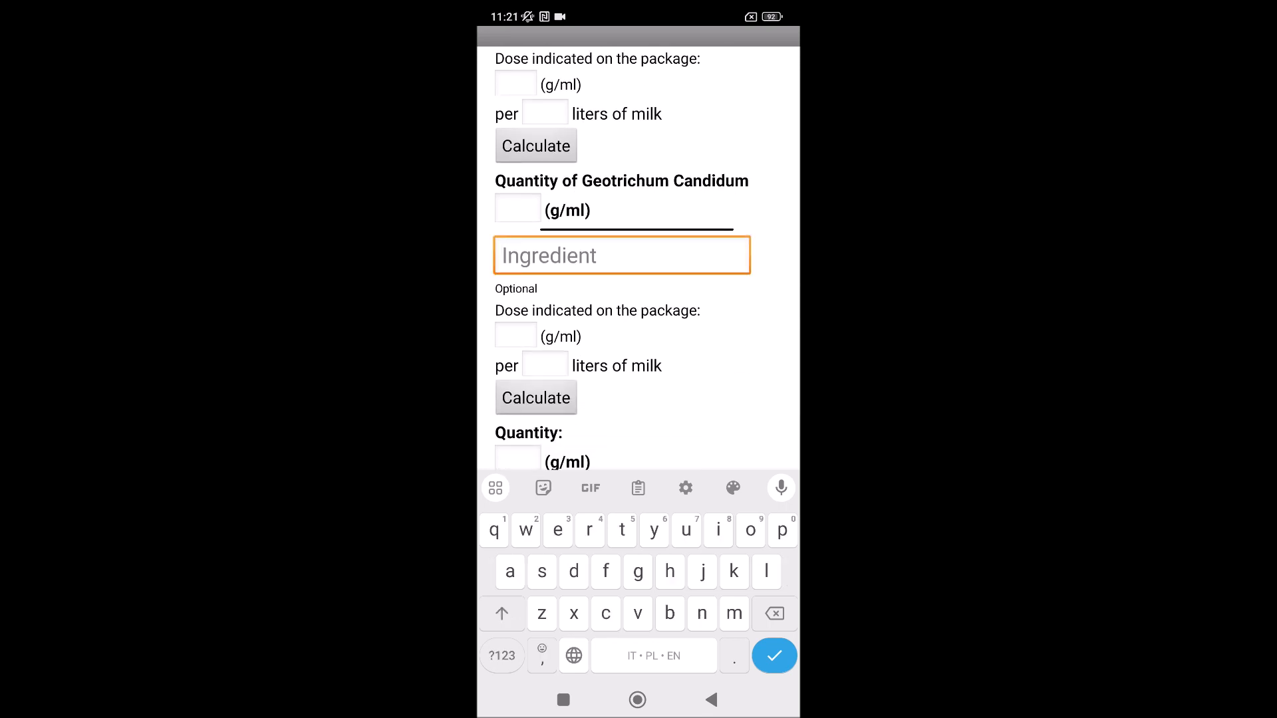
text(yeast)
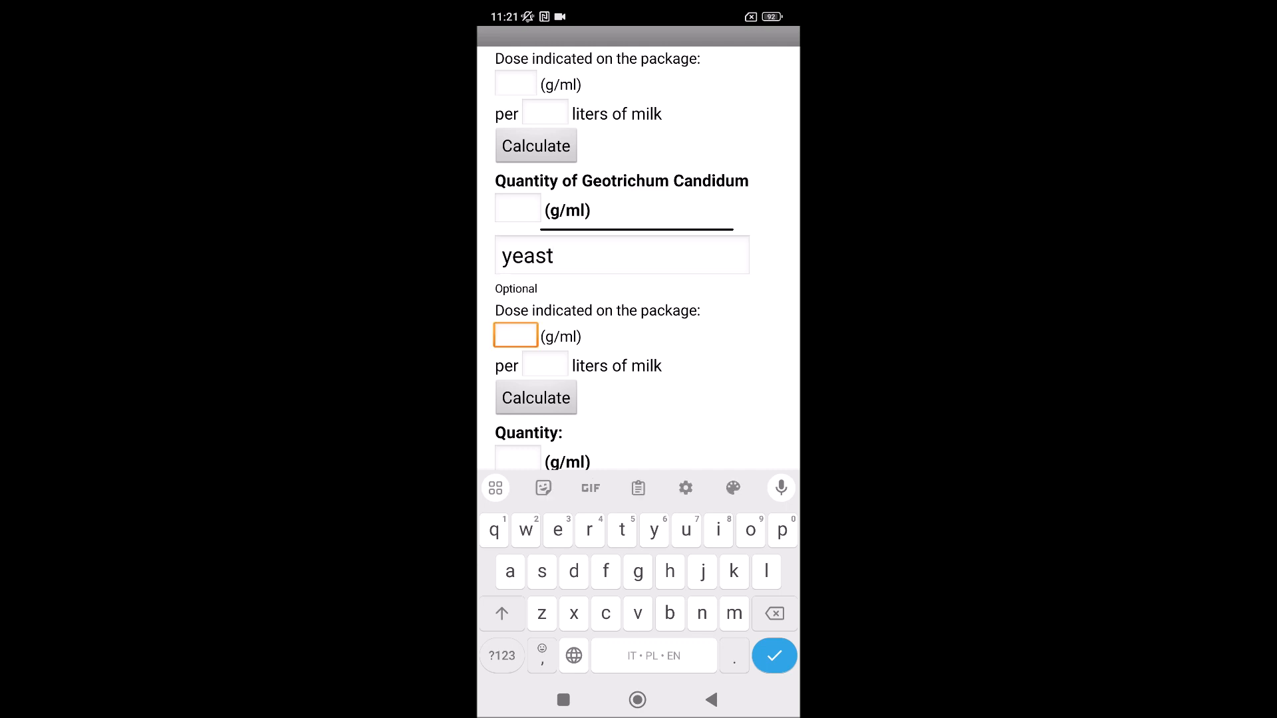
Give yeast a dose of 5 per 100 litres and calculate 0.35 g.
scroll(down, 3)
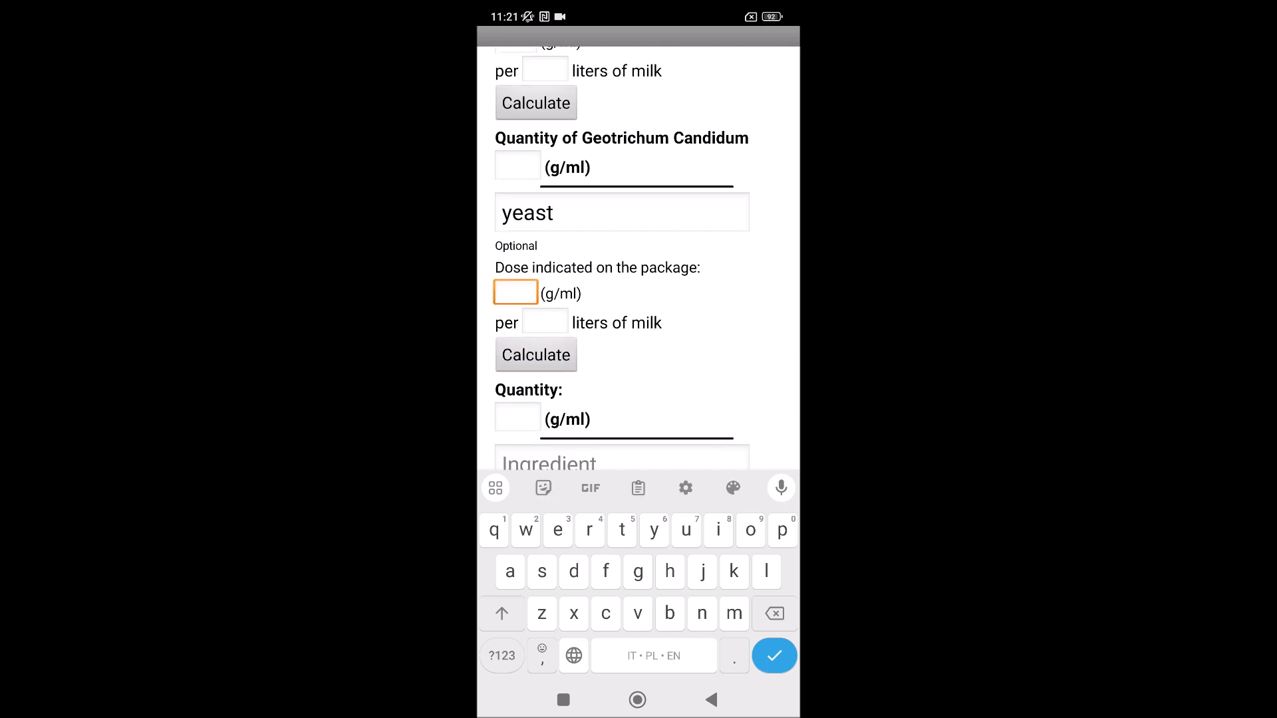
click(501, 655)
text(1)
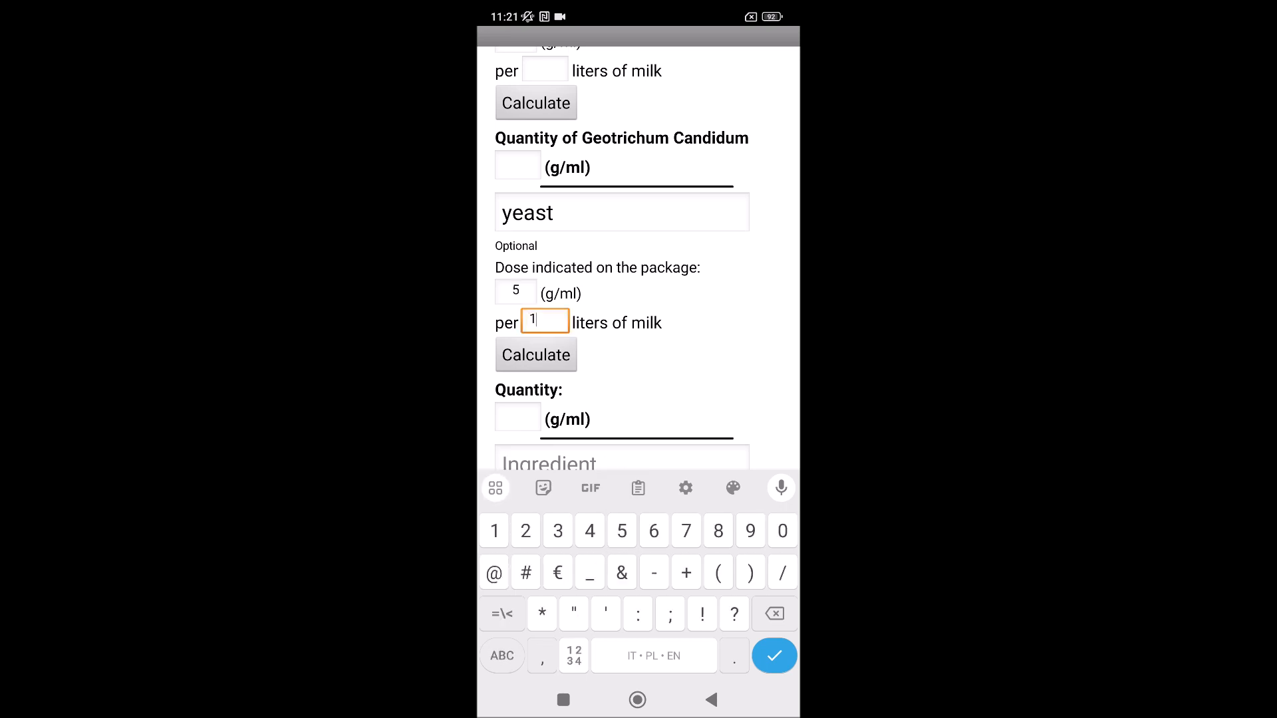
text(00)
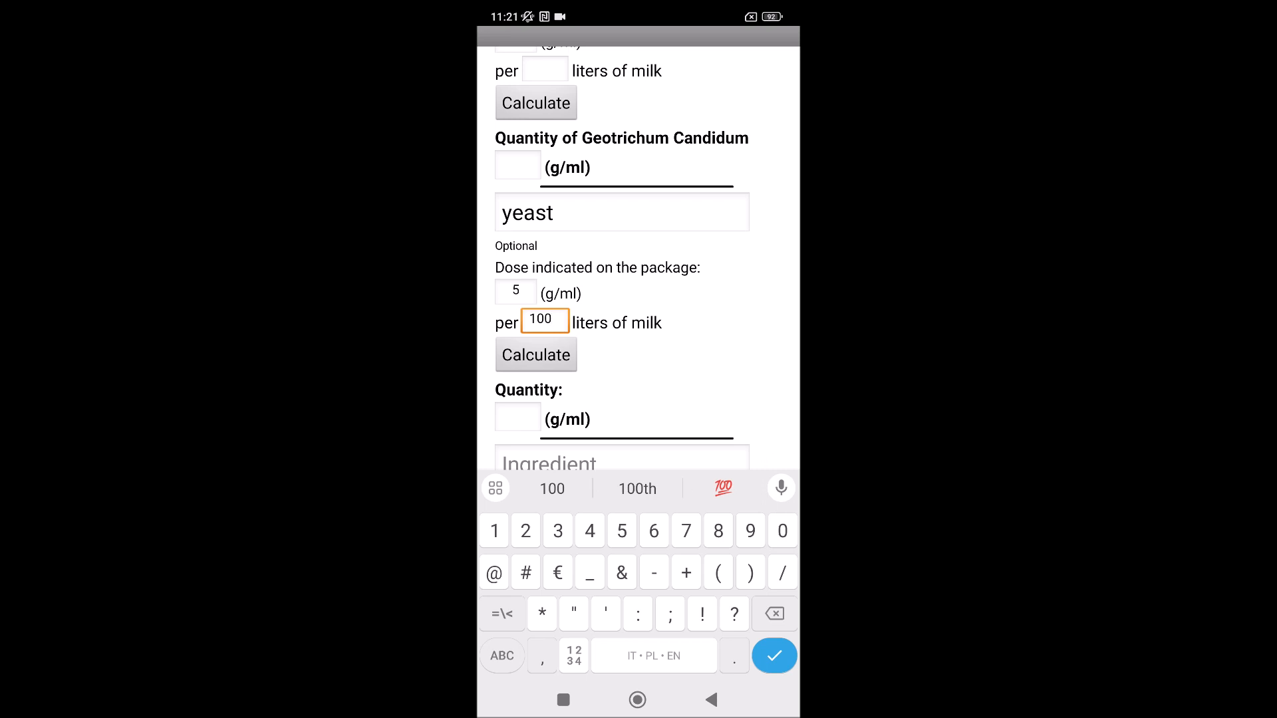
click(536, 354)
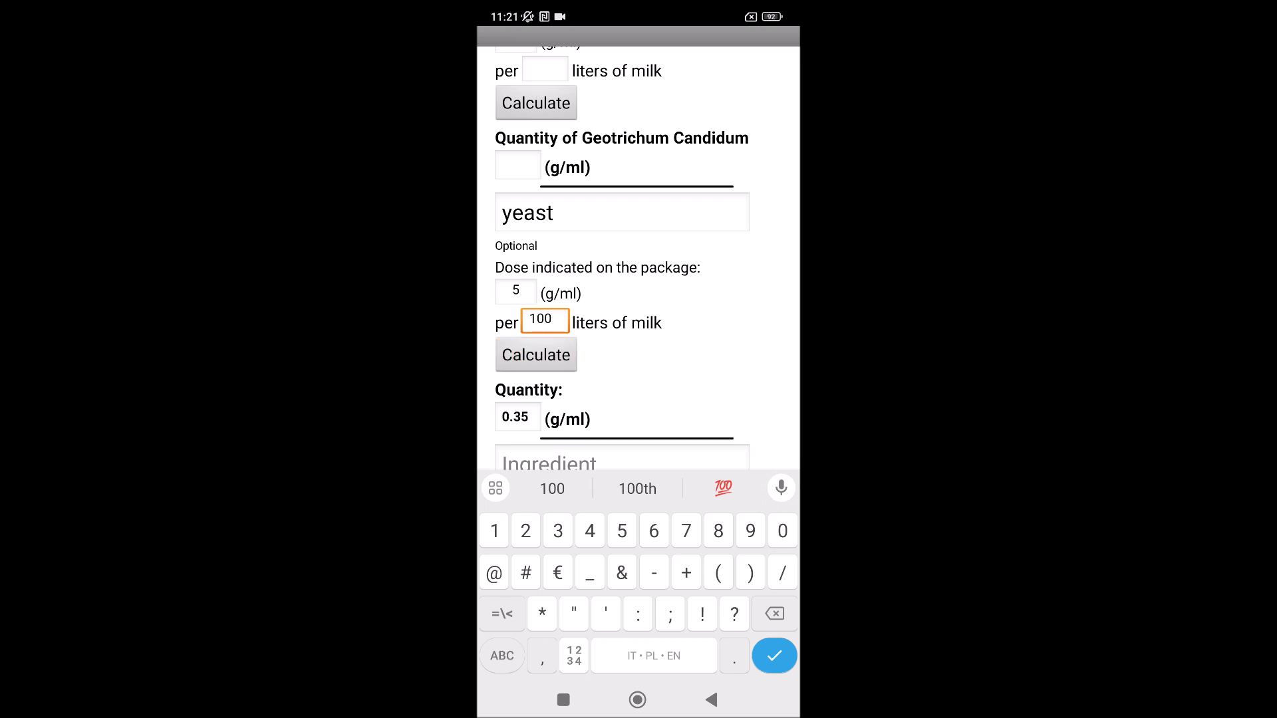
scroll(down, 3)
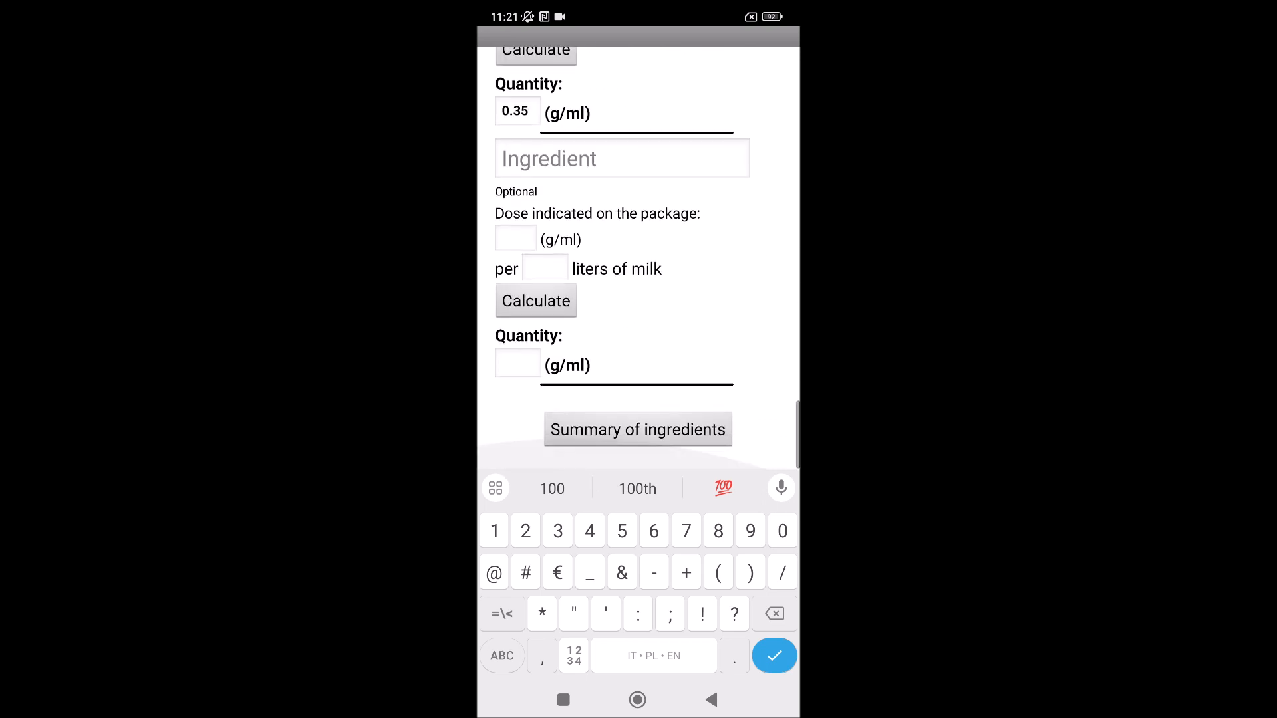
Review the summary of rennet, starter cultures, Penicillium Roqueforti and yeast quantities.
scroll(down, 3)
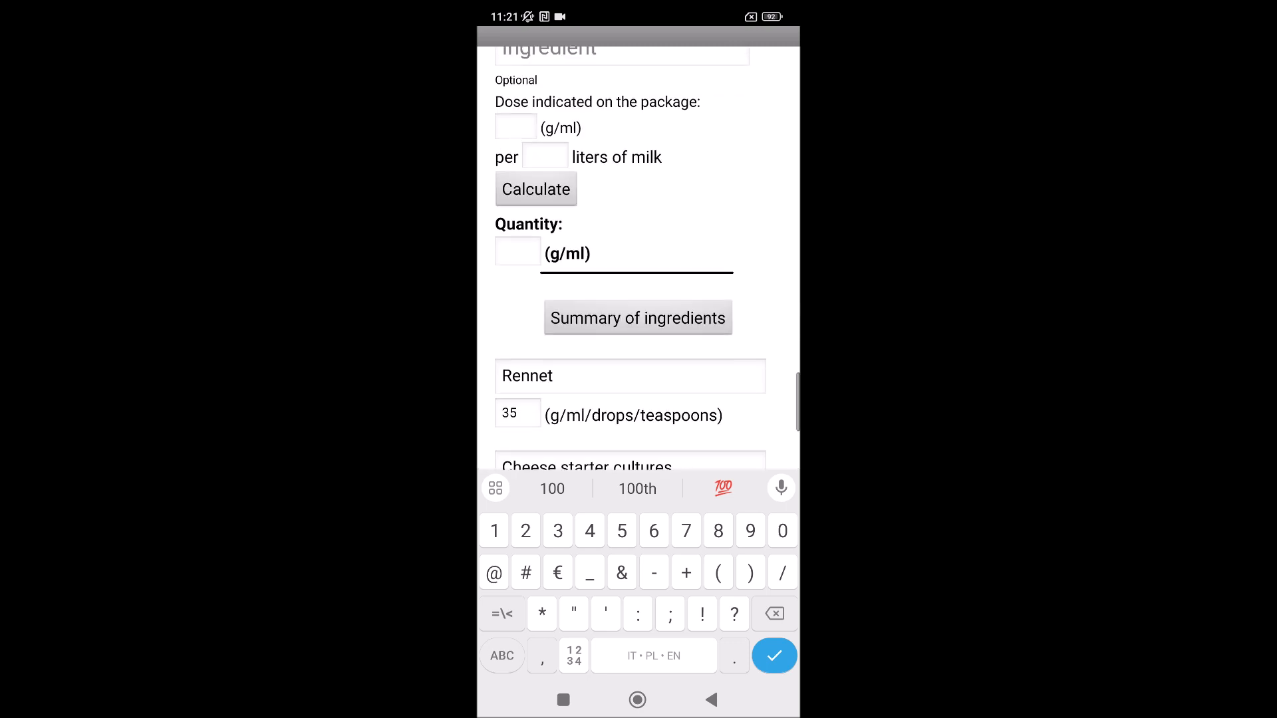
scroll(down, 3)
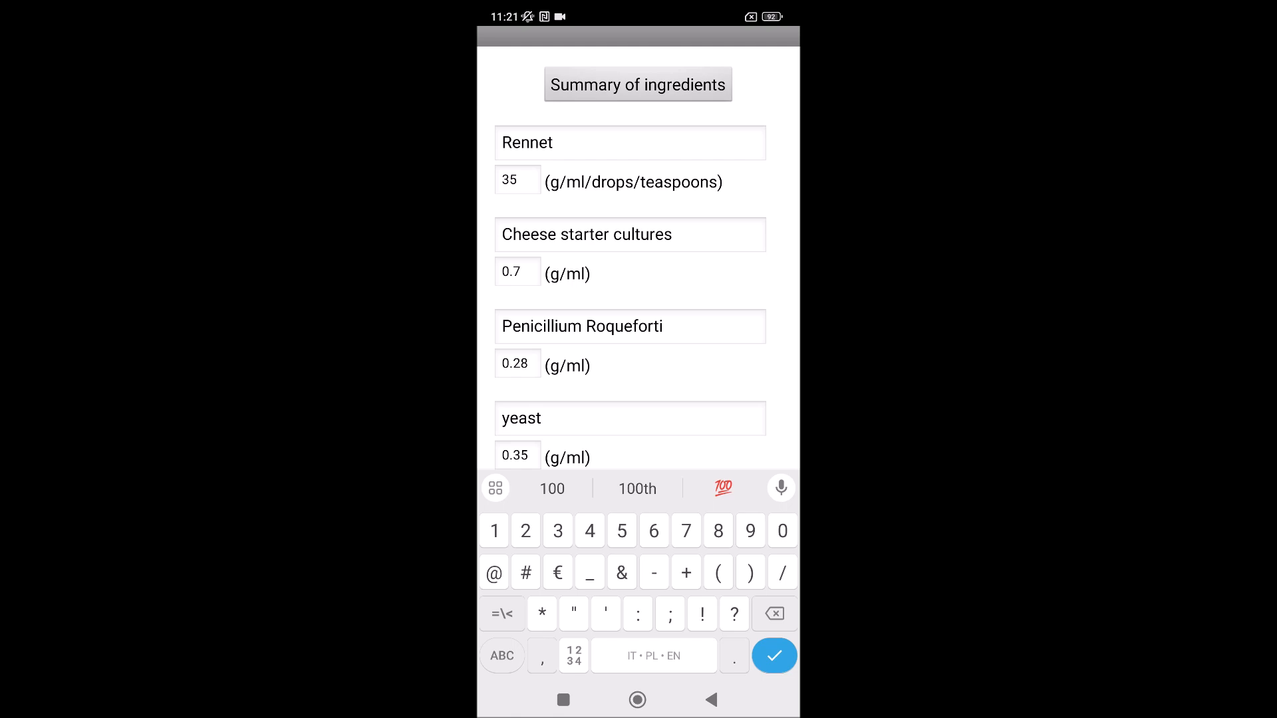
scroll(down, 3)
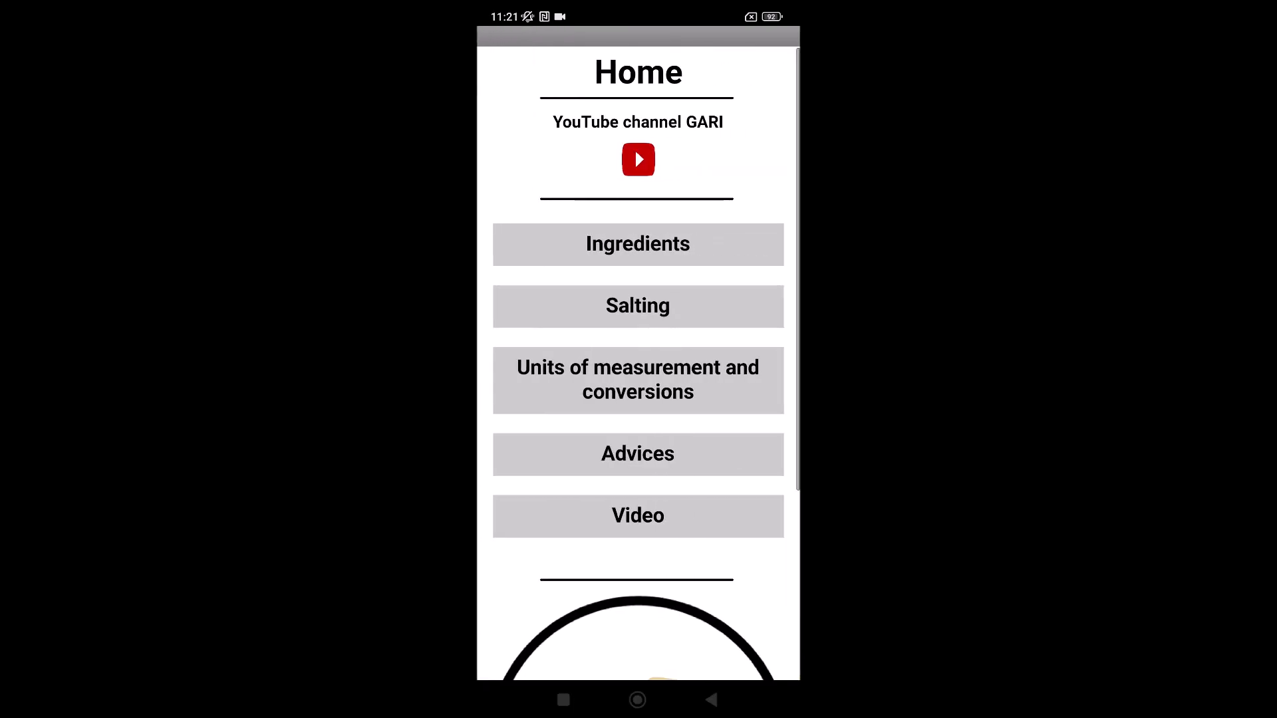
click(638, 305)
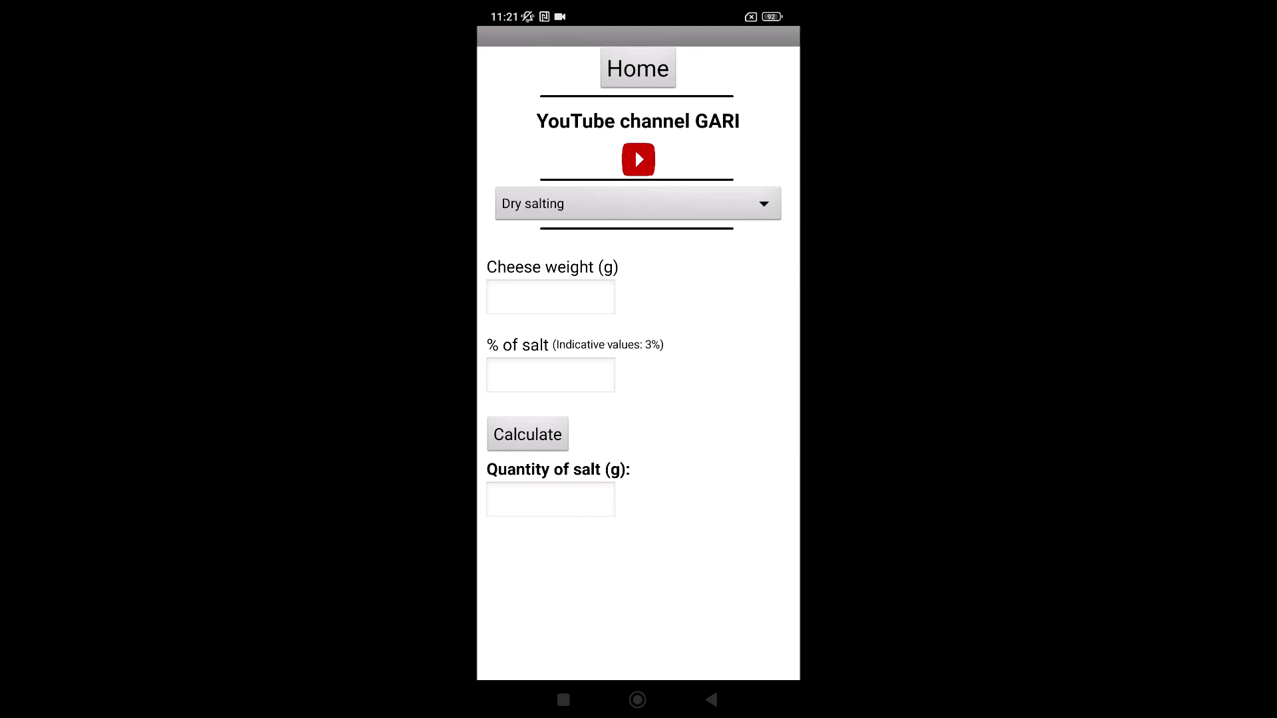
click(637, 204)
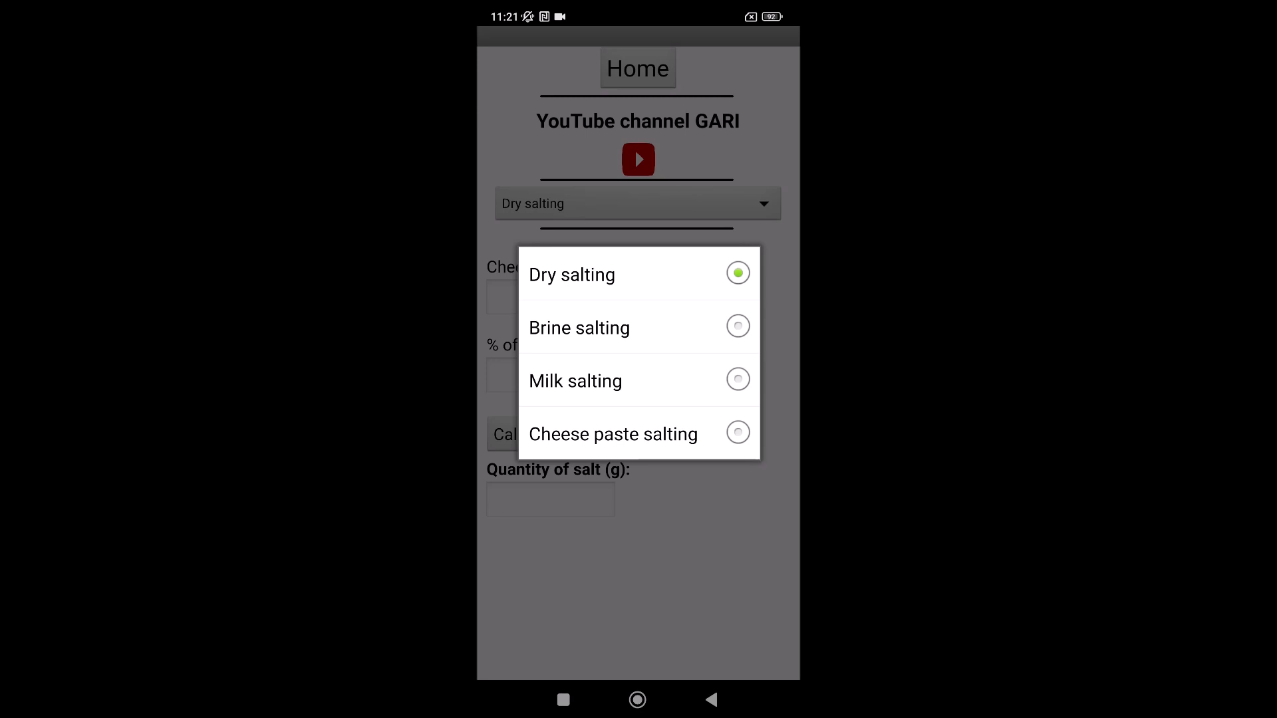
click(572, 275)
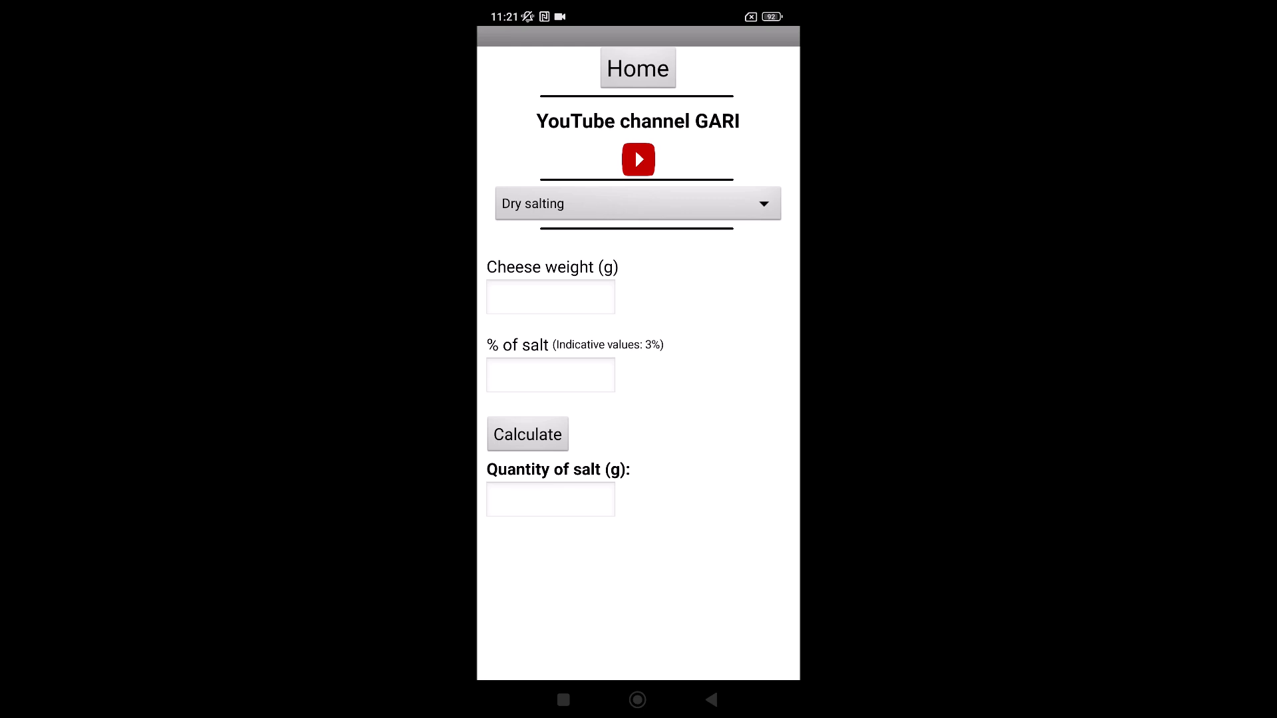
click(550, 297)
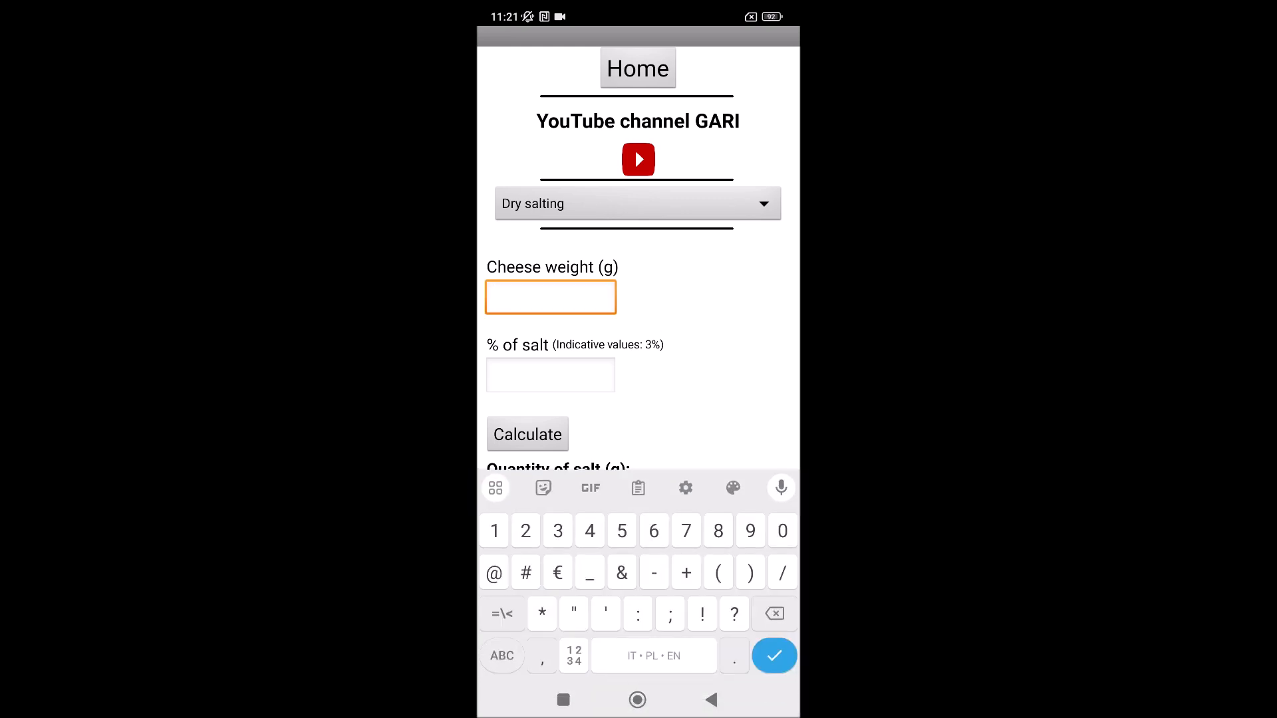
Dry-salt 400 g of cheese at 3% salt, then choose Brine salting.
text(400)
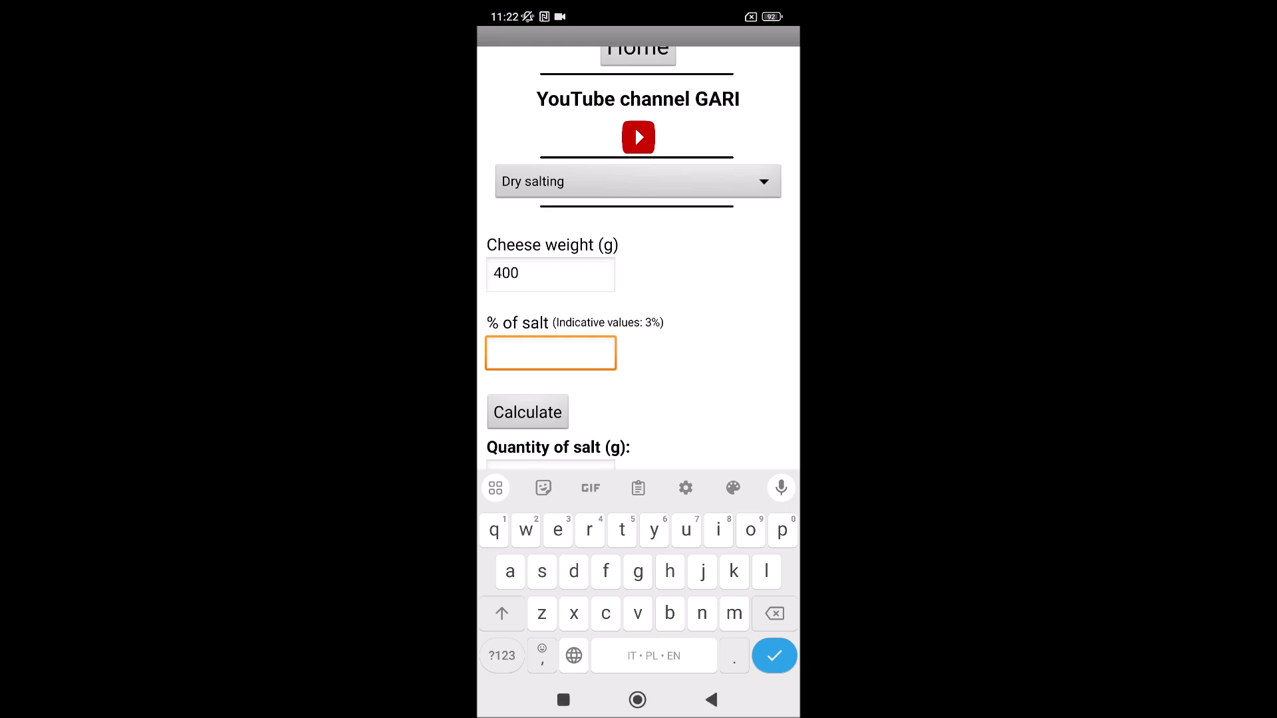
text(3)
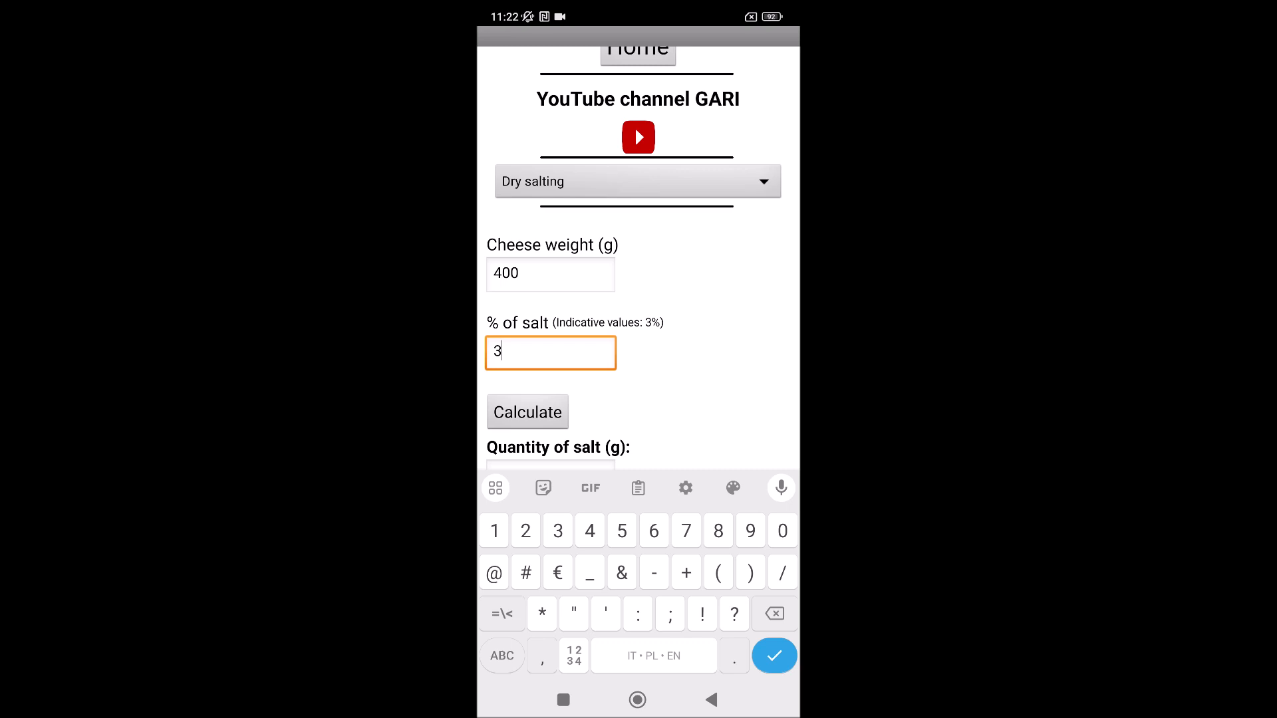
scroll(down, 3)
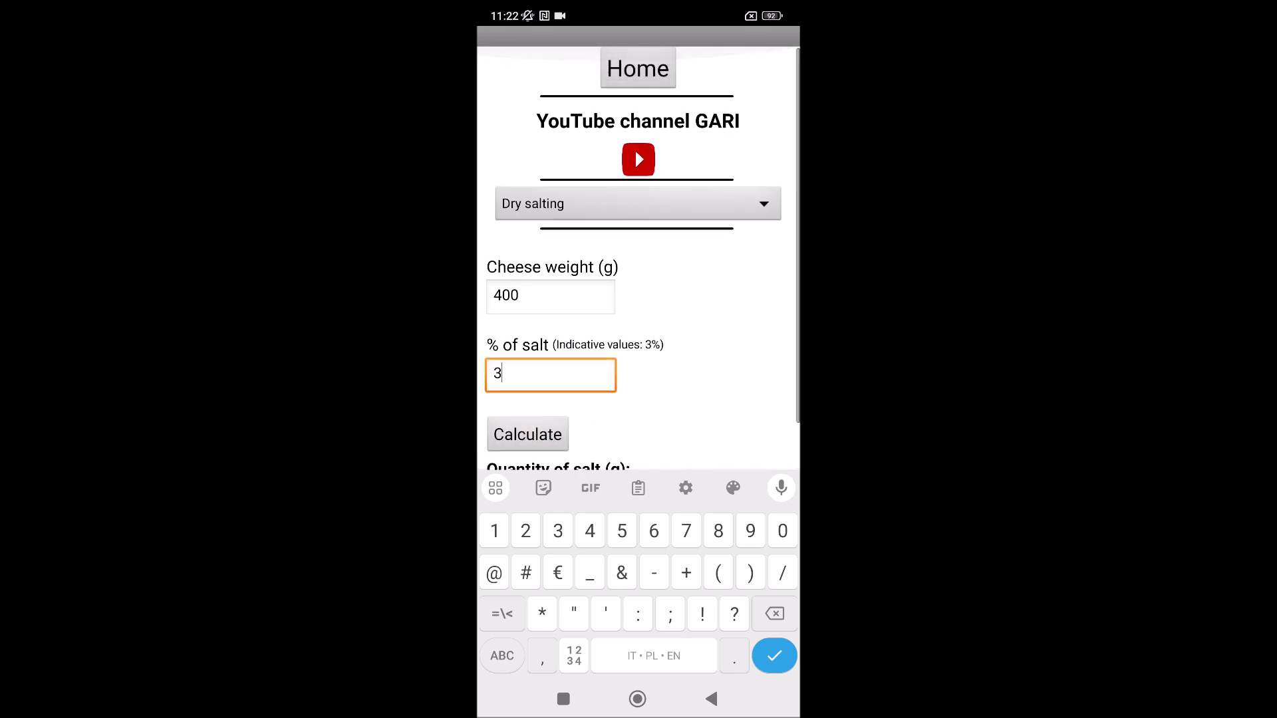
click(638, 203)
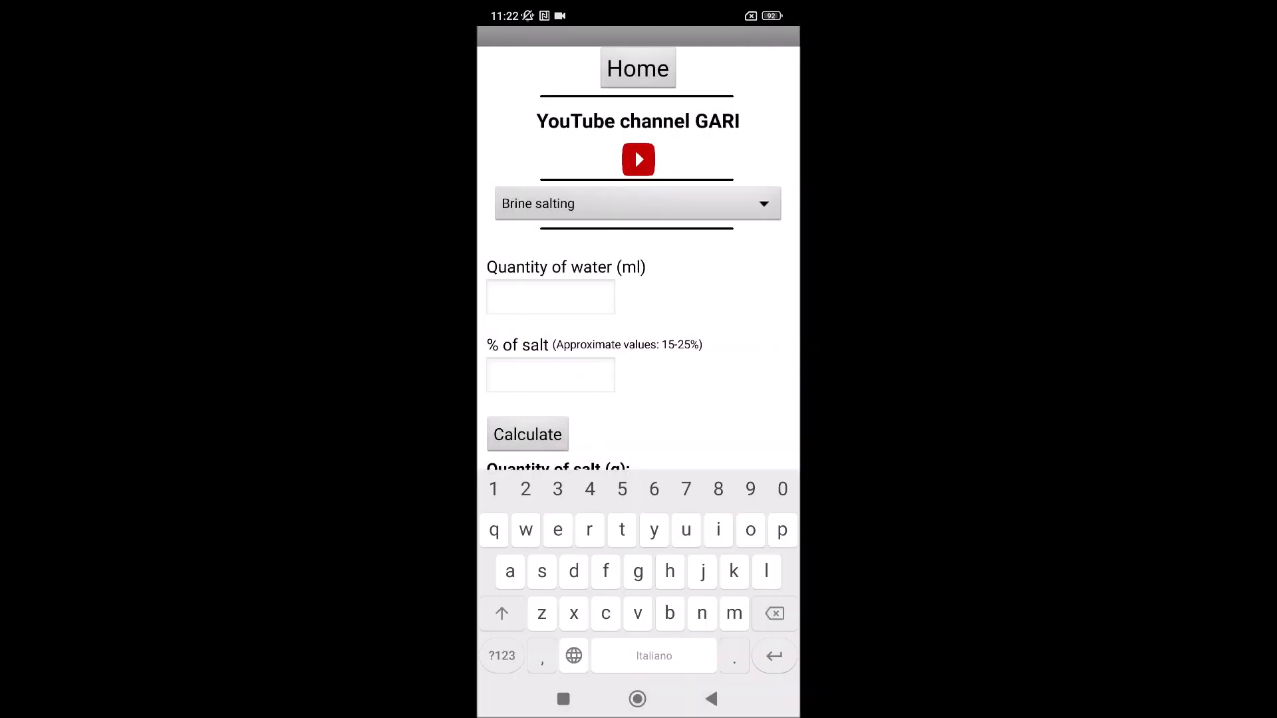
Calculate brine salt for 2000 ml water at 20%, giving 400 g.
click(550, 297)
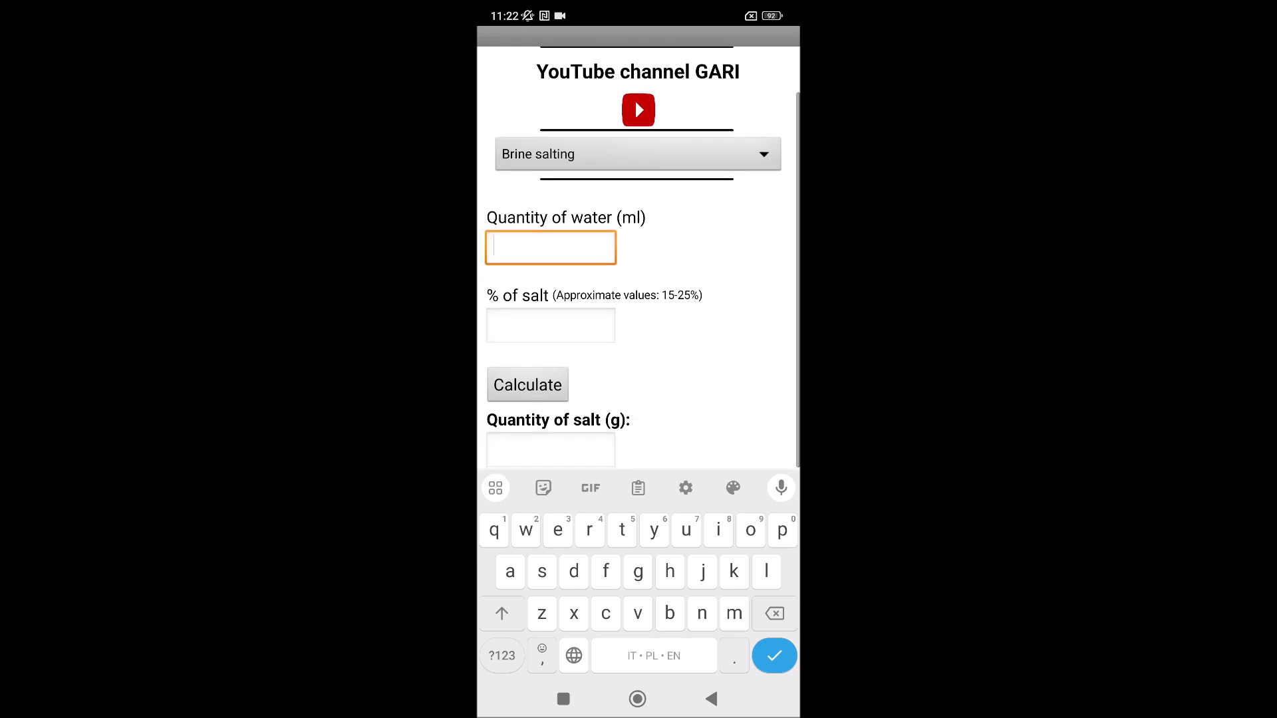
click(550, 326)
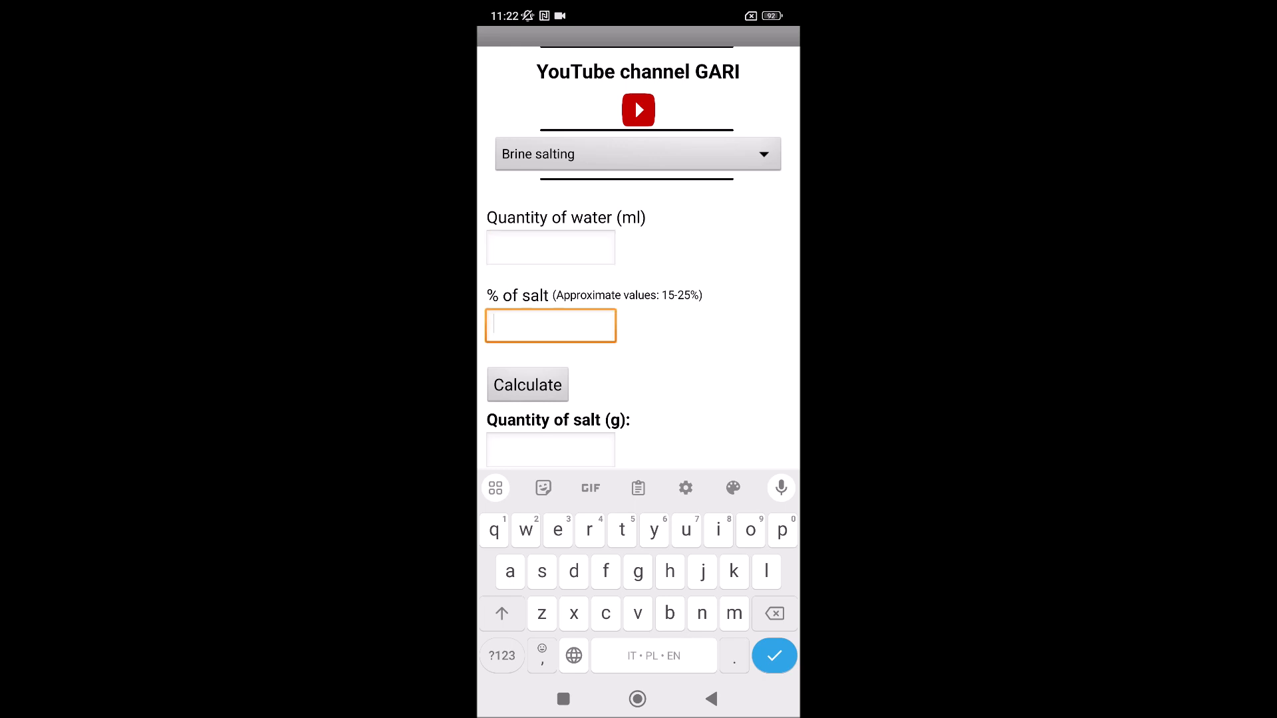
click(501, 655)
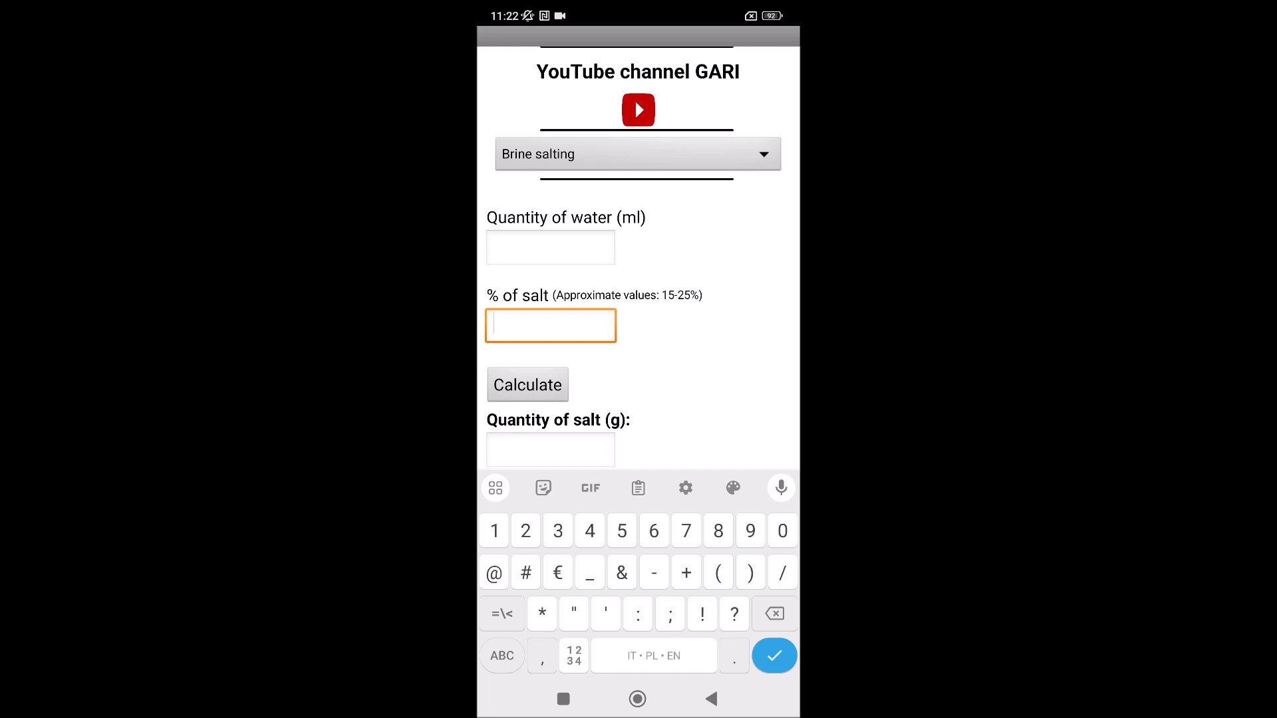
text(w)
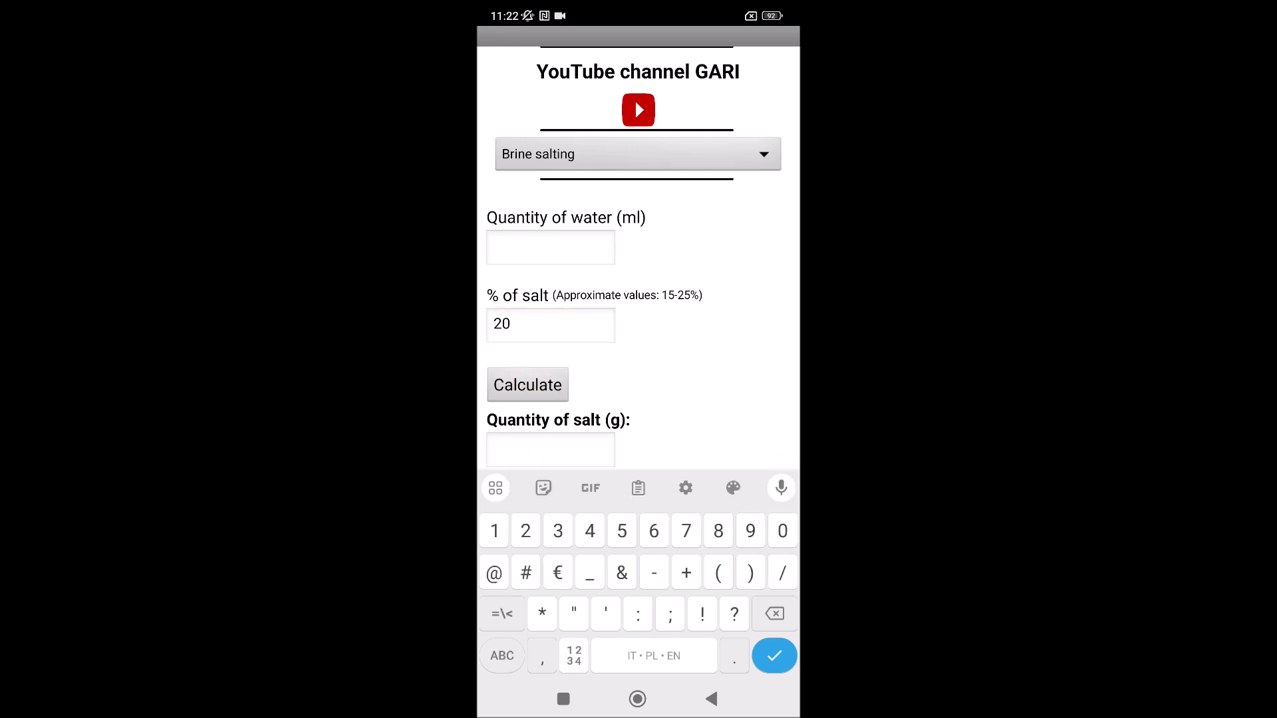
click(551, 323)
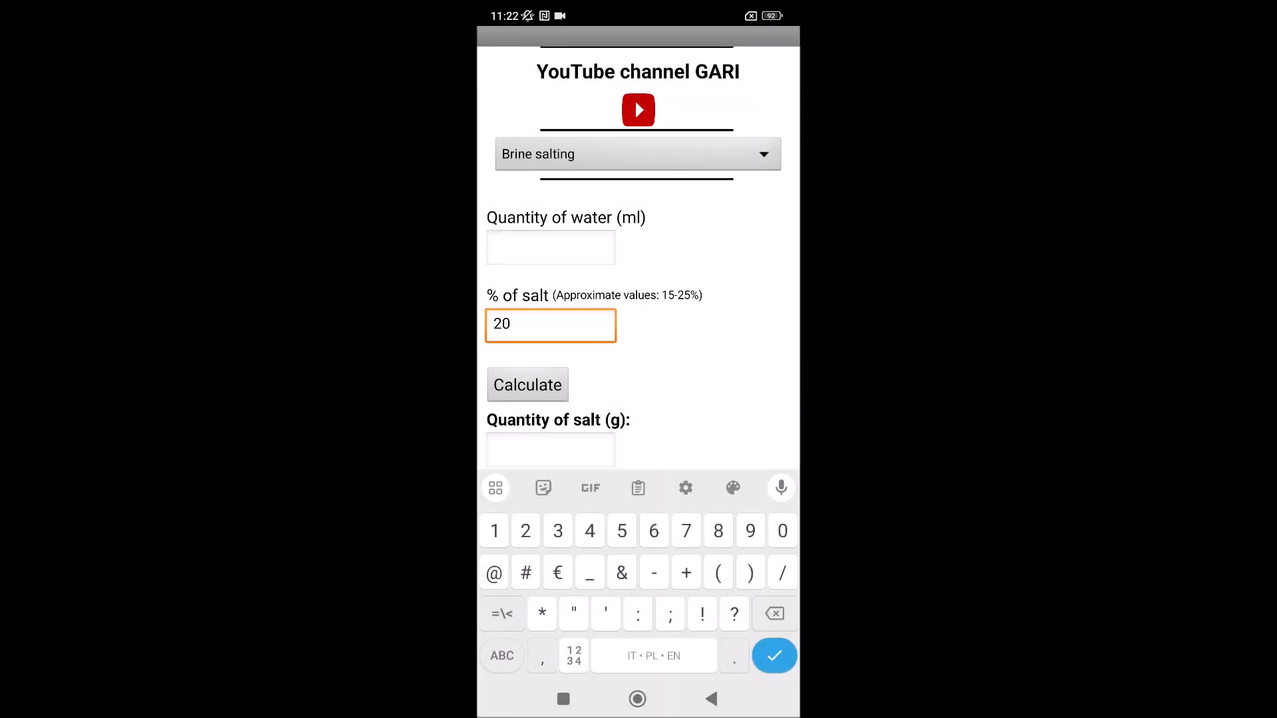
click(551, 247)
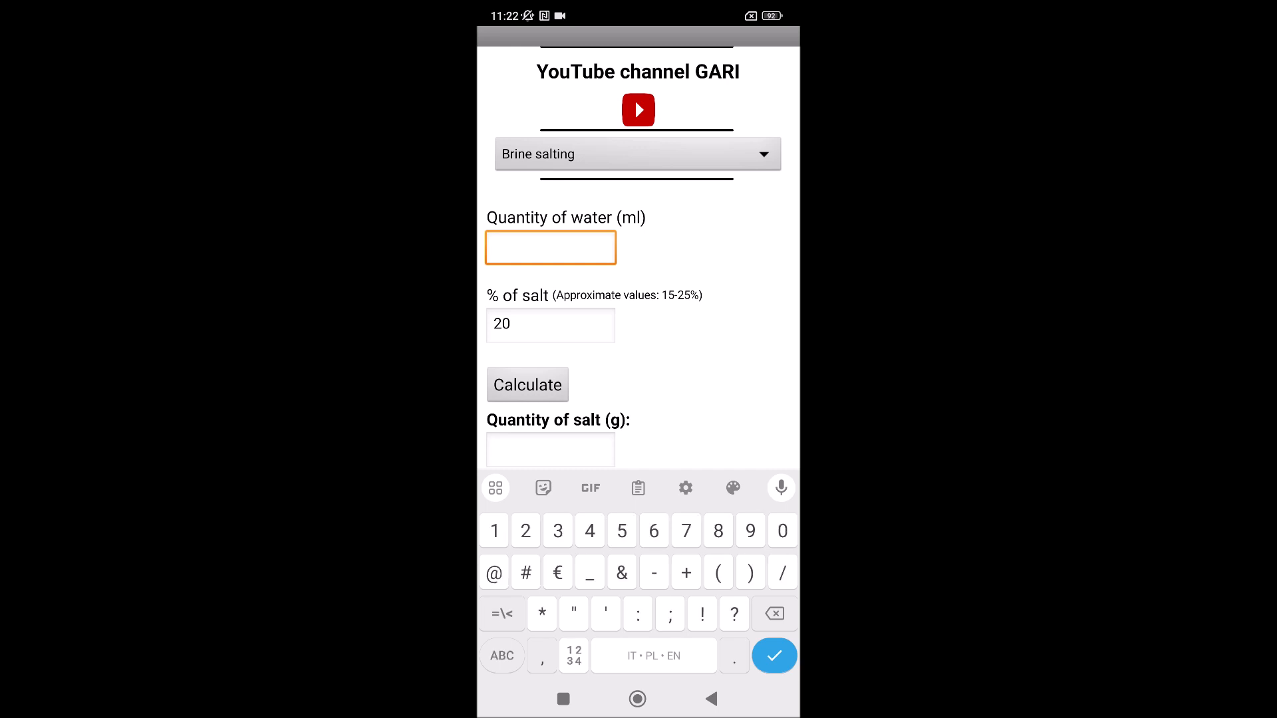
text(2000)
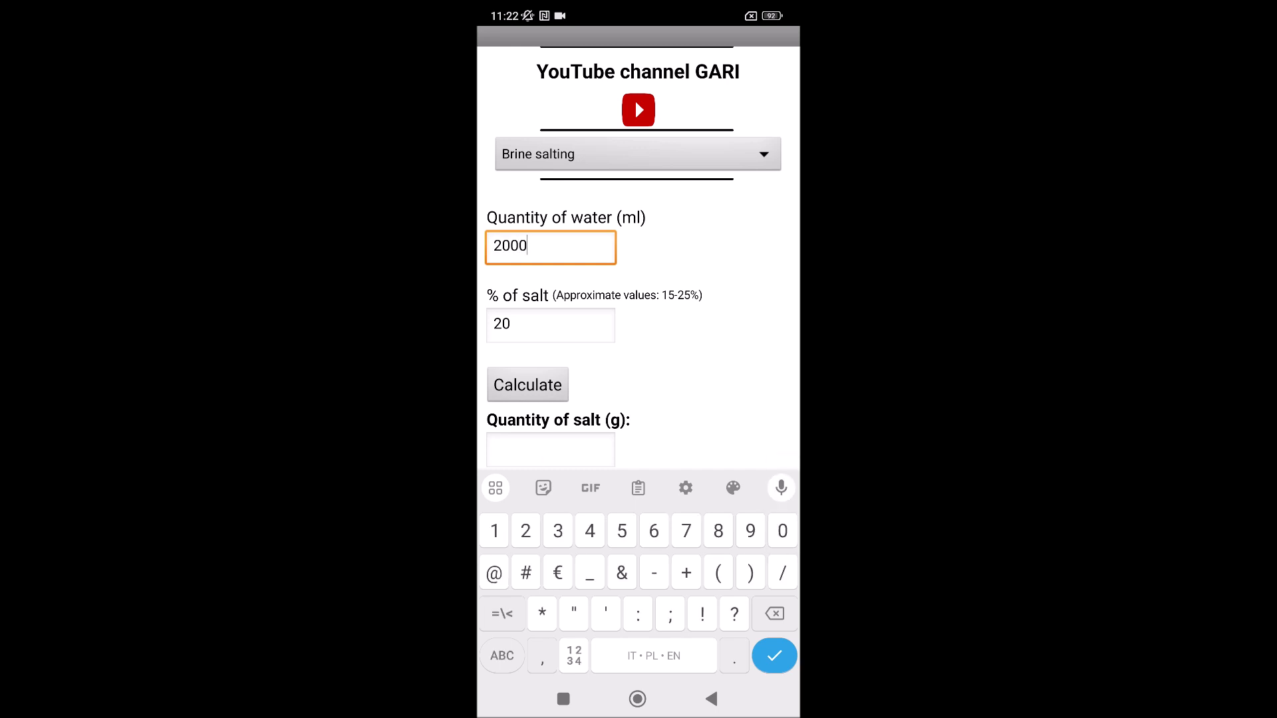
Preview the Milk and Cheese paste salting calculators, then return home.
click(638, 154)
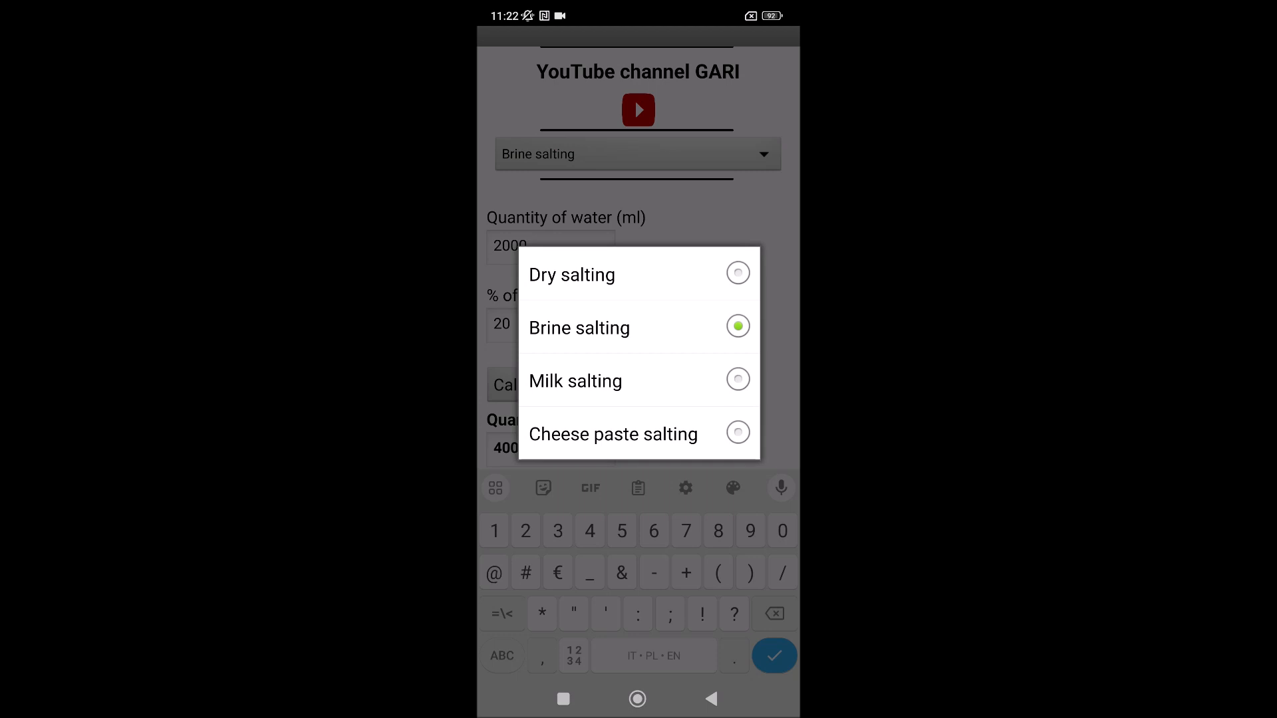
click(576, 380)
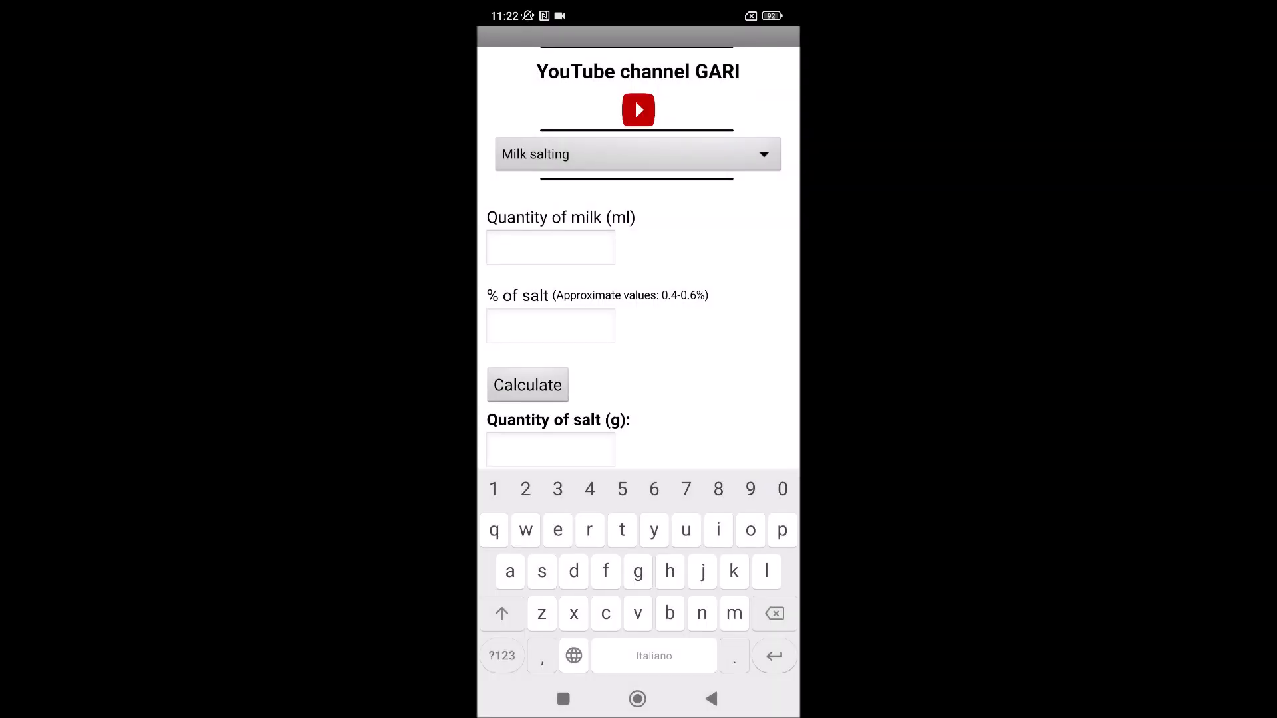
click(637, 154)
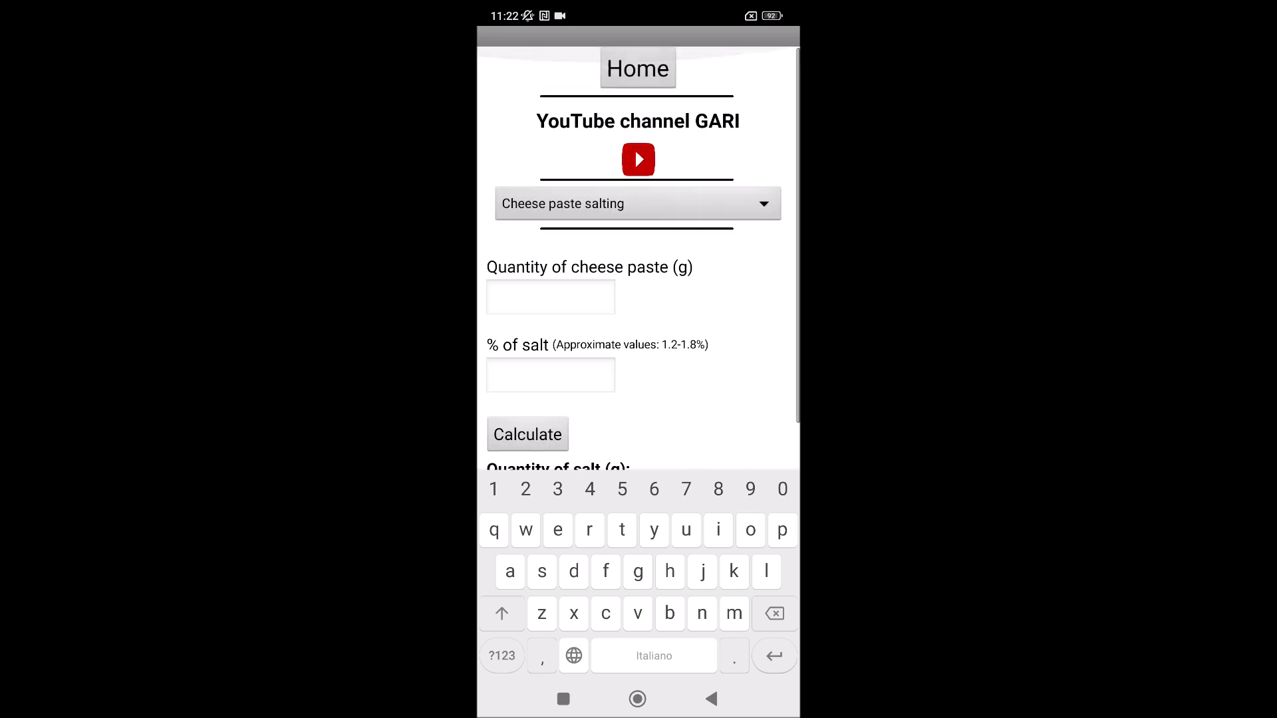
click(638, 68)
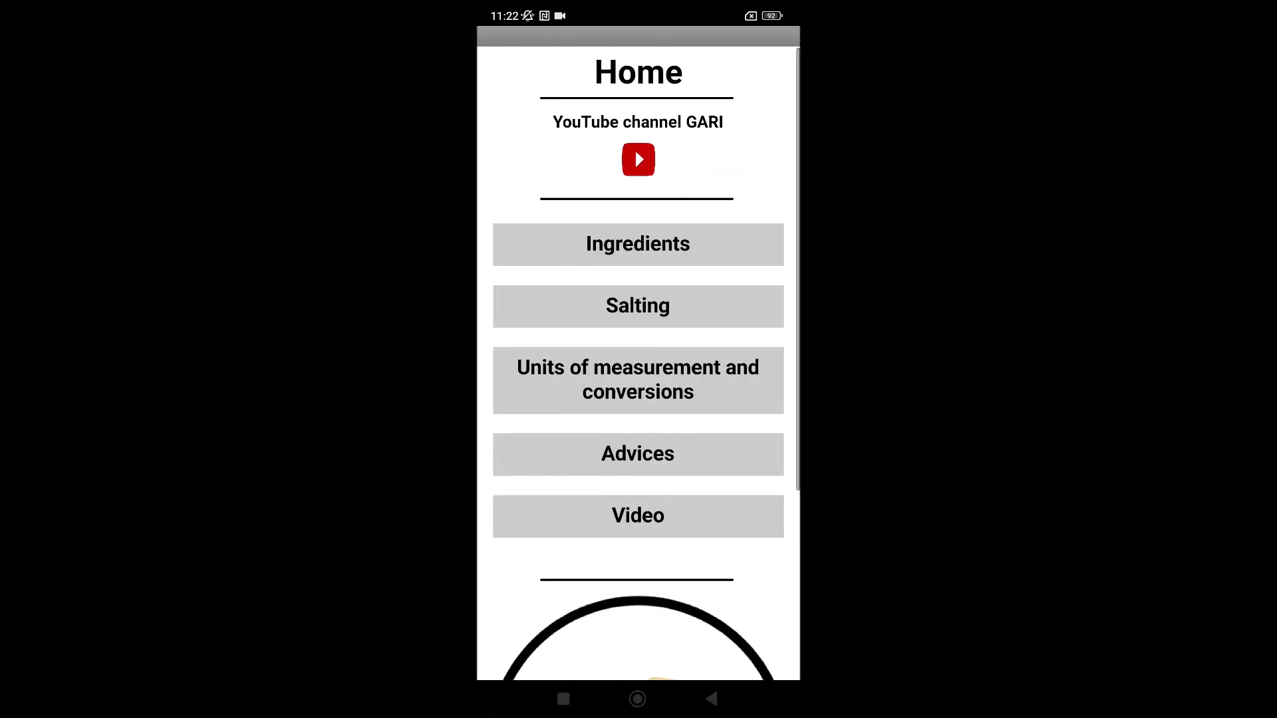
Convert 1000 Imperial gallons to 4546090 ml in Units of measurement.
click(637, 380)
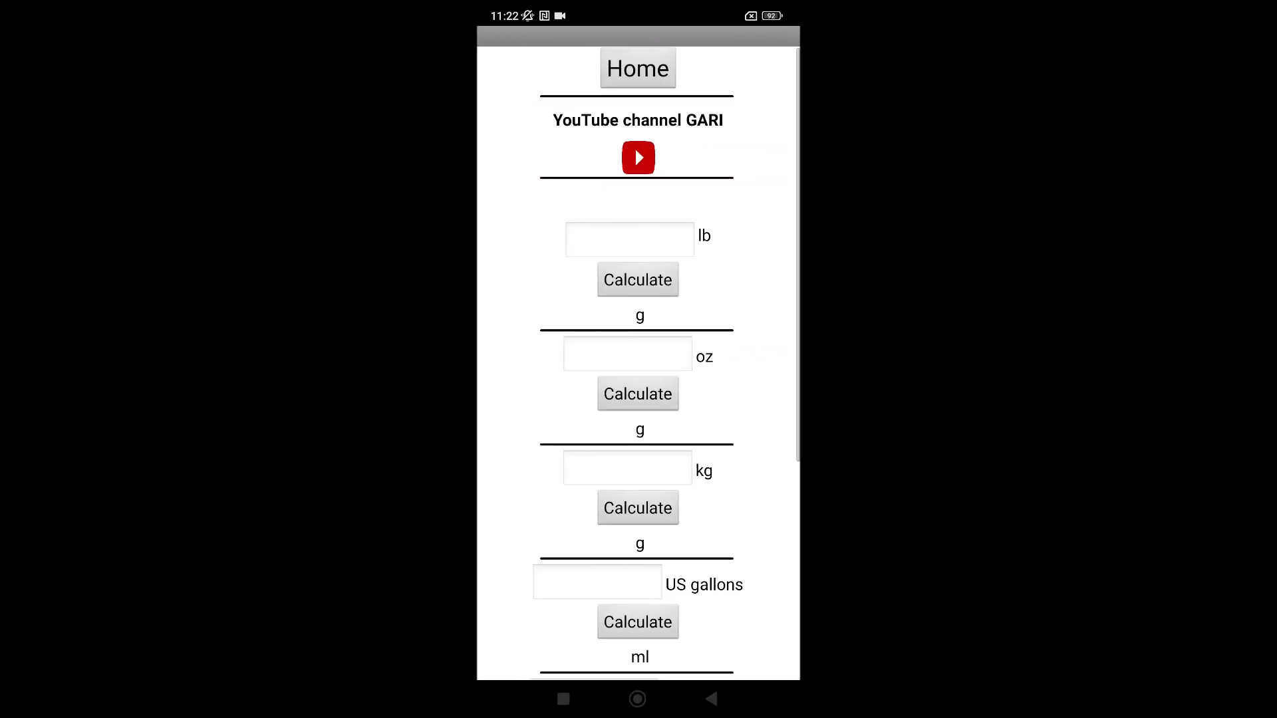
scroll(down, 3)
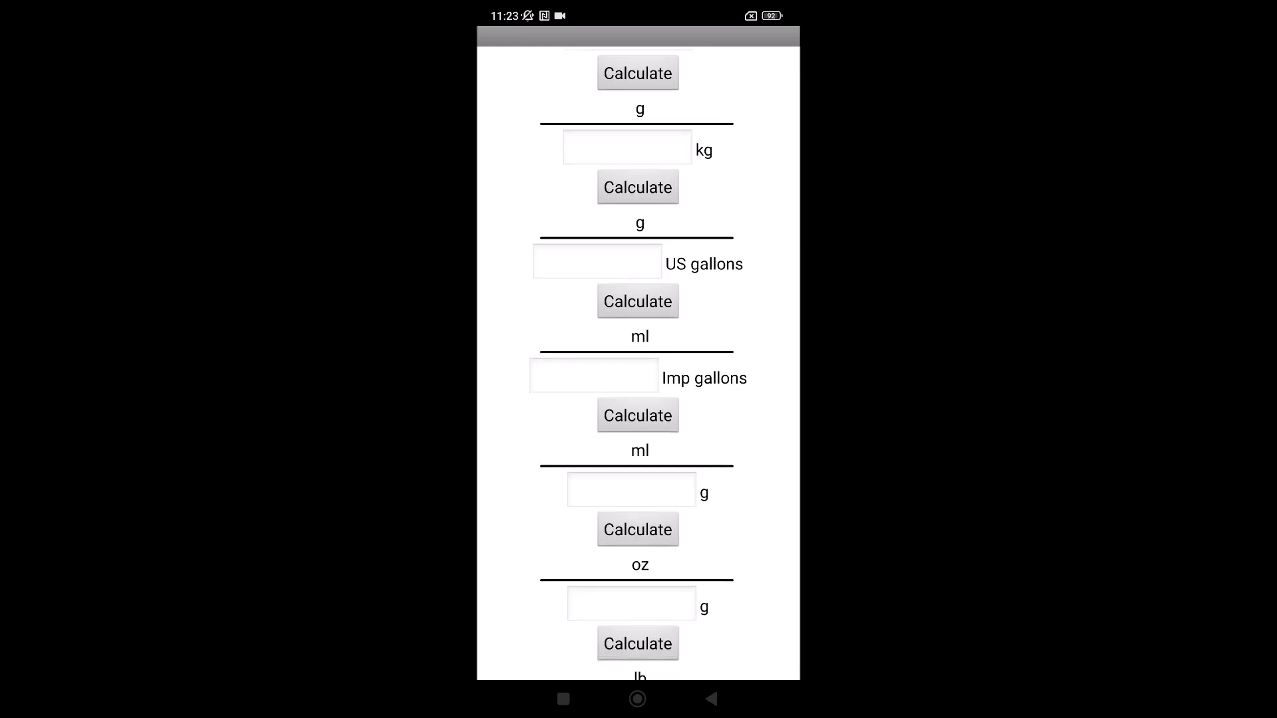
click(594, 375)
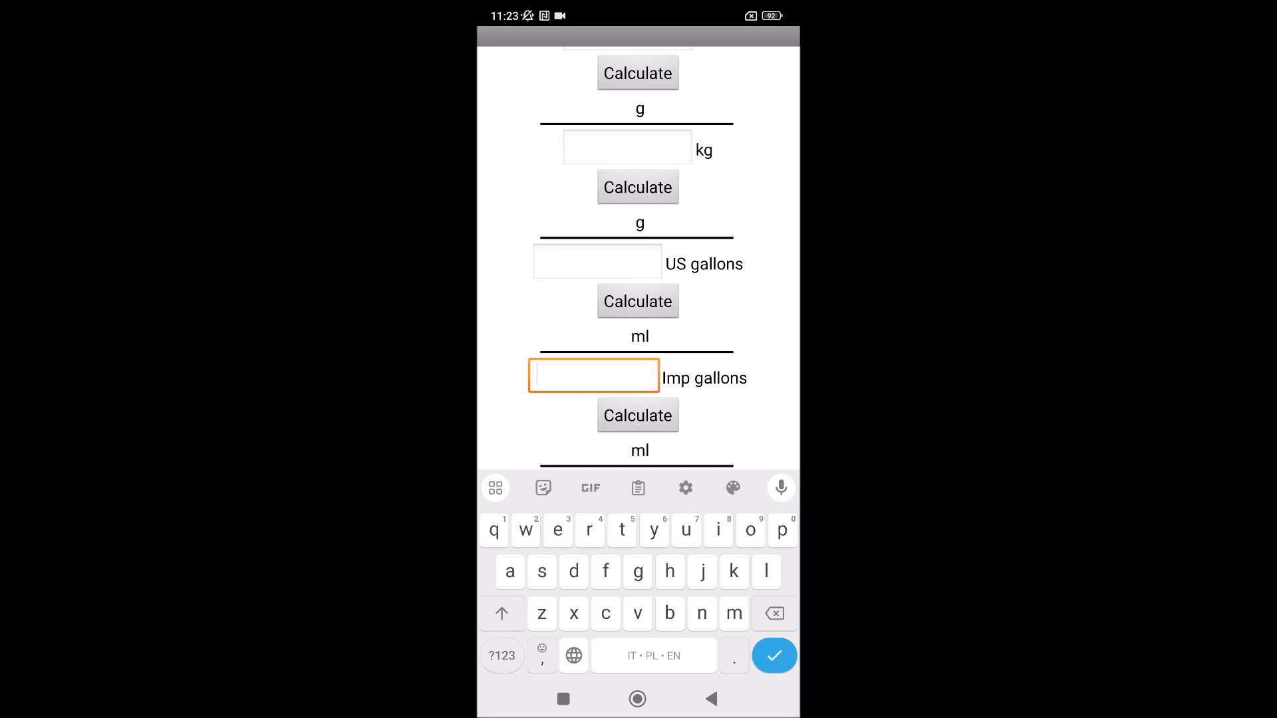
text(1000)
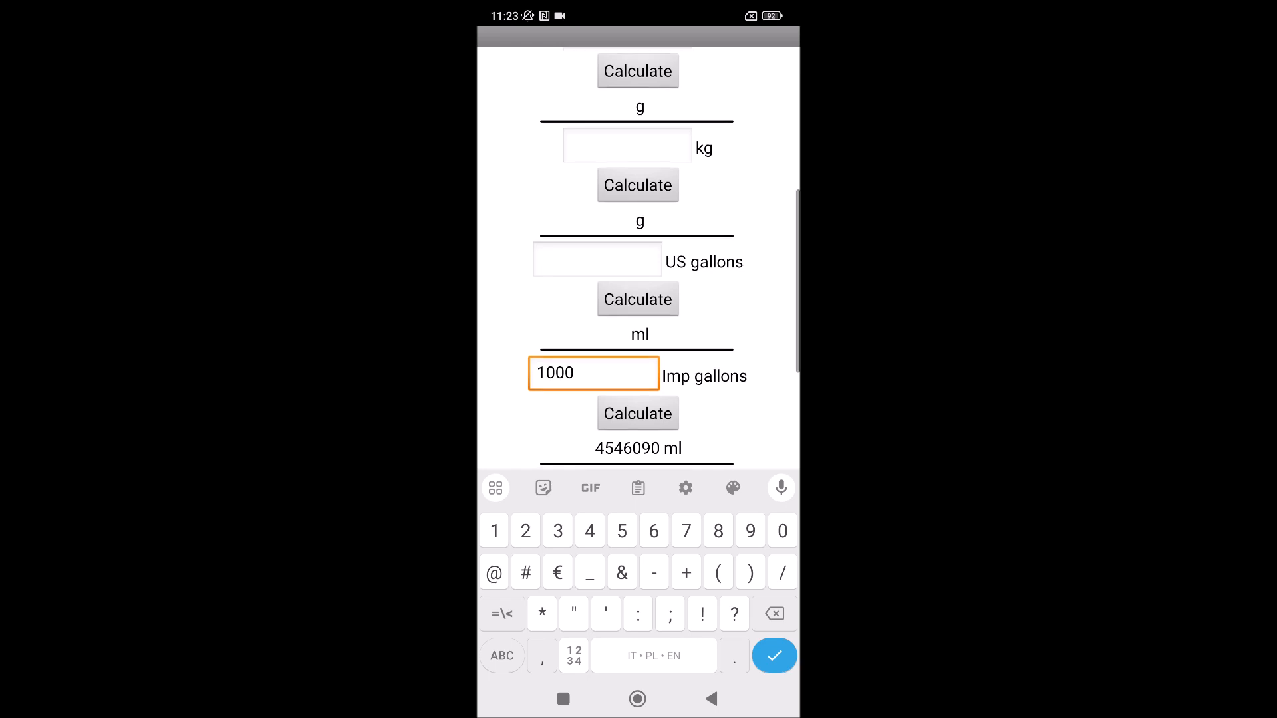
scroll(down, 3)
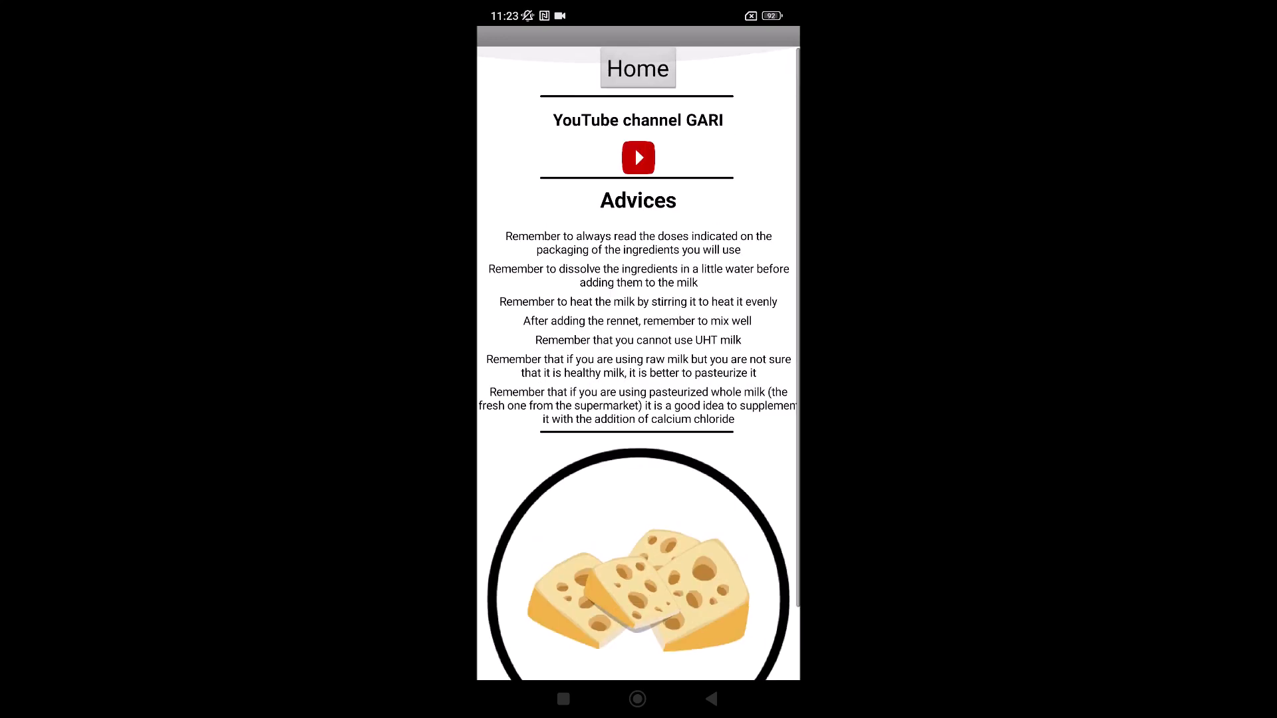
Leave the Advices page and go back to the home menu.
click(638, 68)
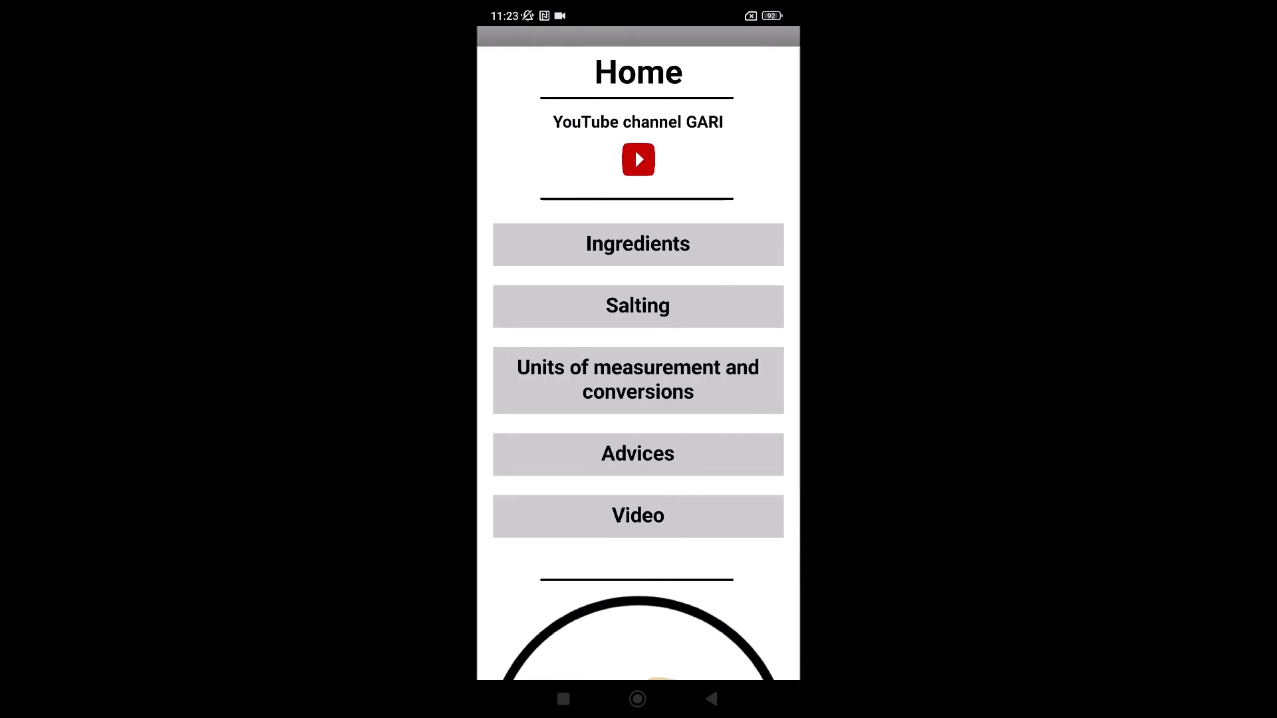
Open Video and scroll the cheese list past Tomino goat cheese to Kefir cheese.
click(638, 514)
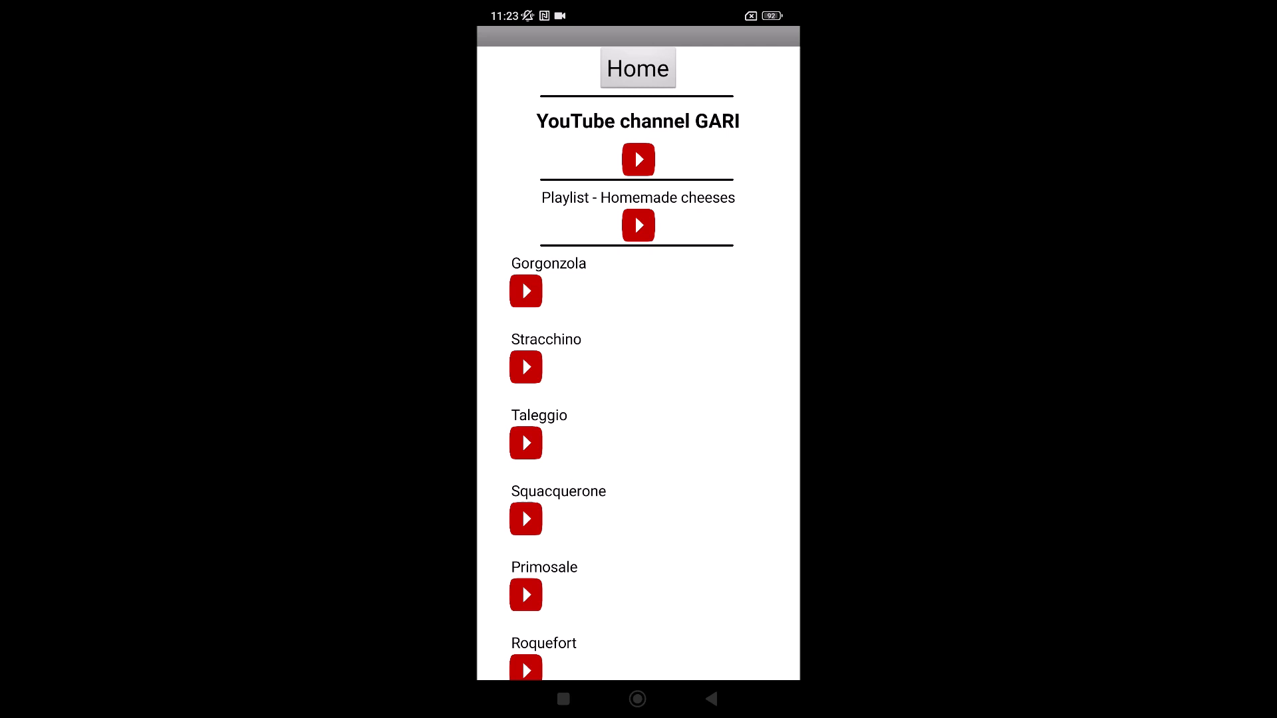
scroll(down, 3)
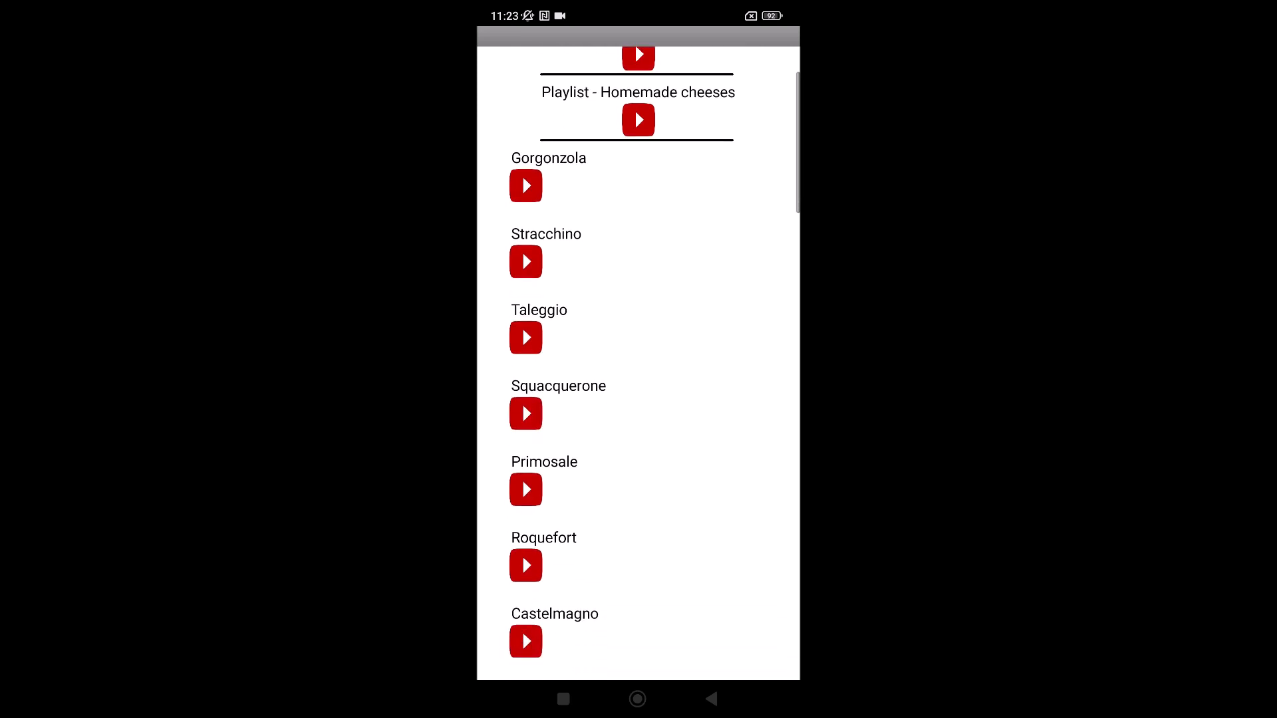
scroll(down, 3)
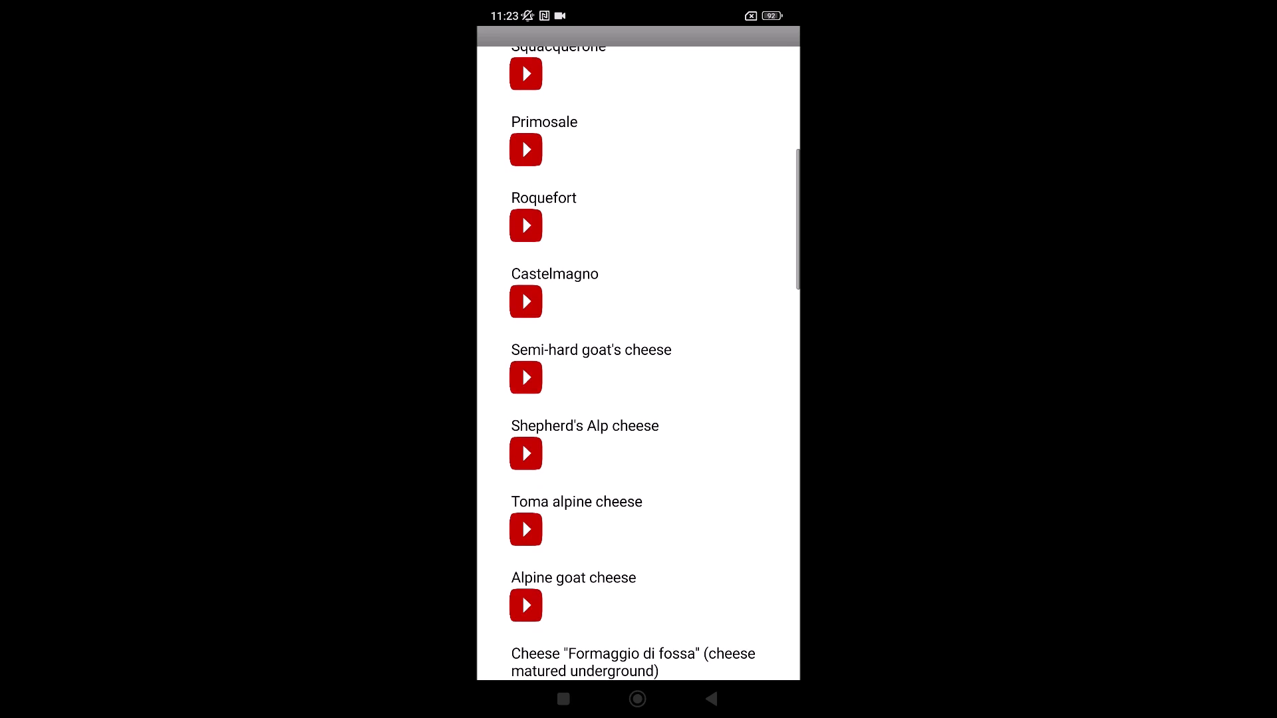
scroll(down, 3)
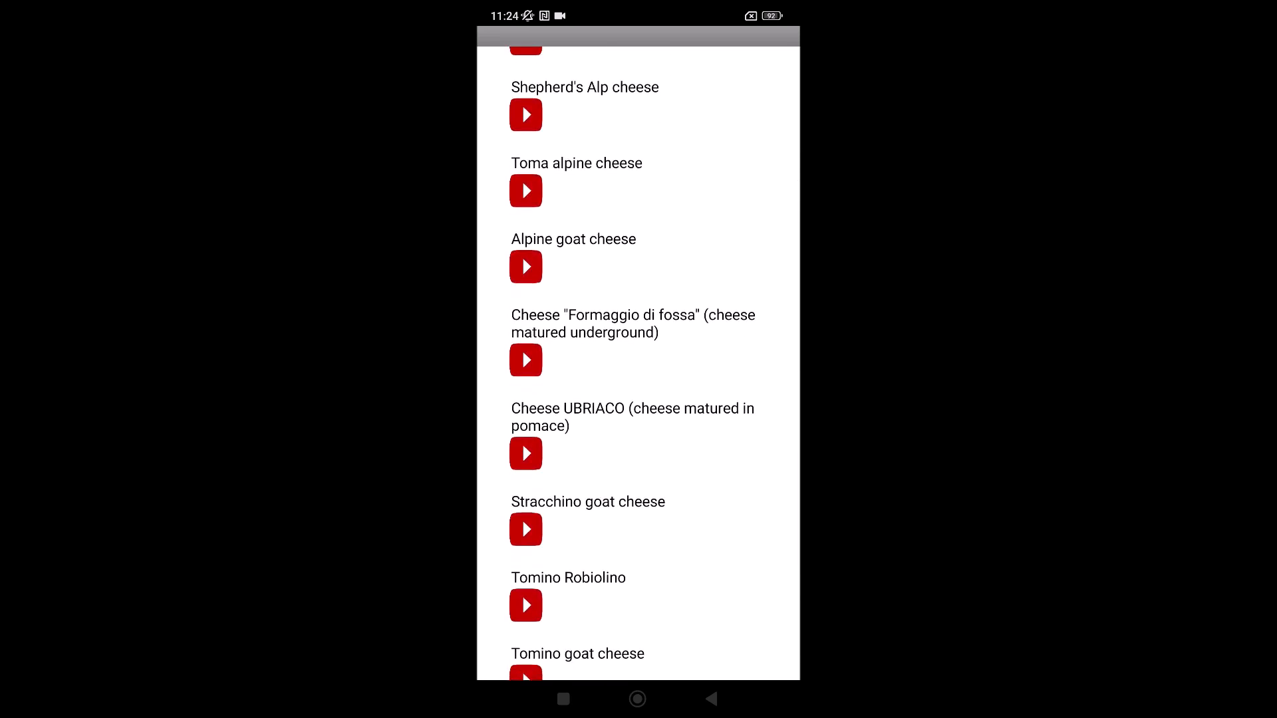
scroll(down, 3)
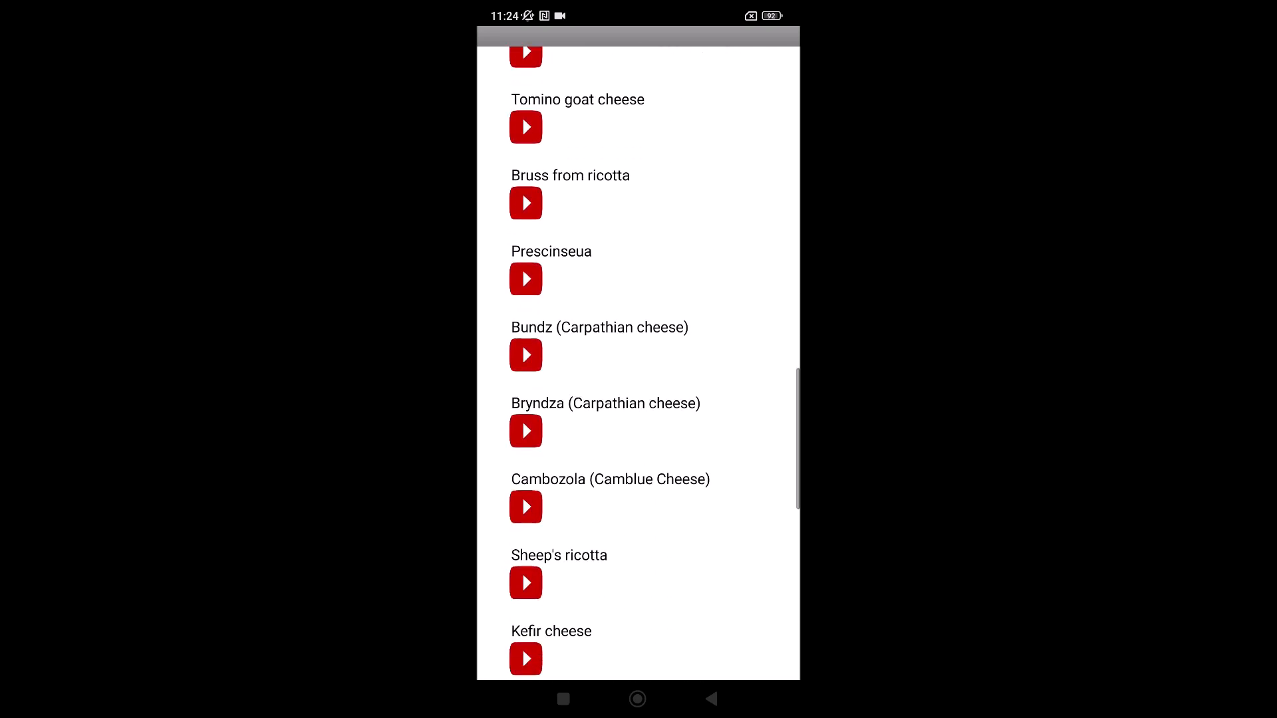
scroll(down, 3)
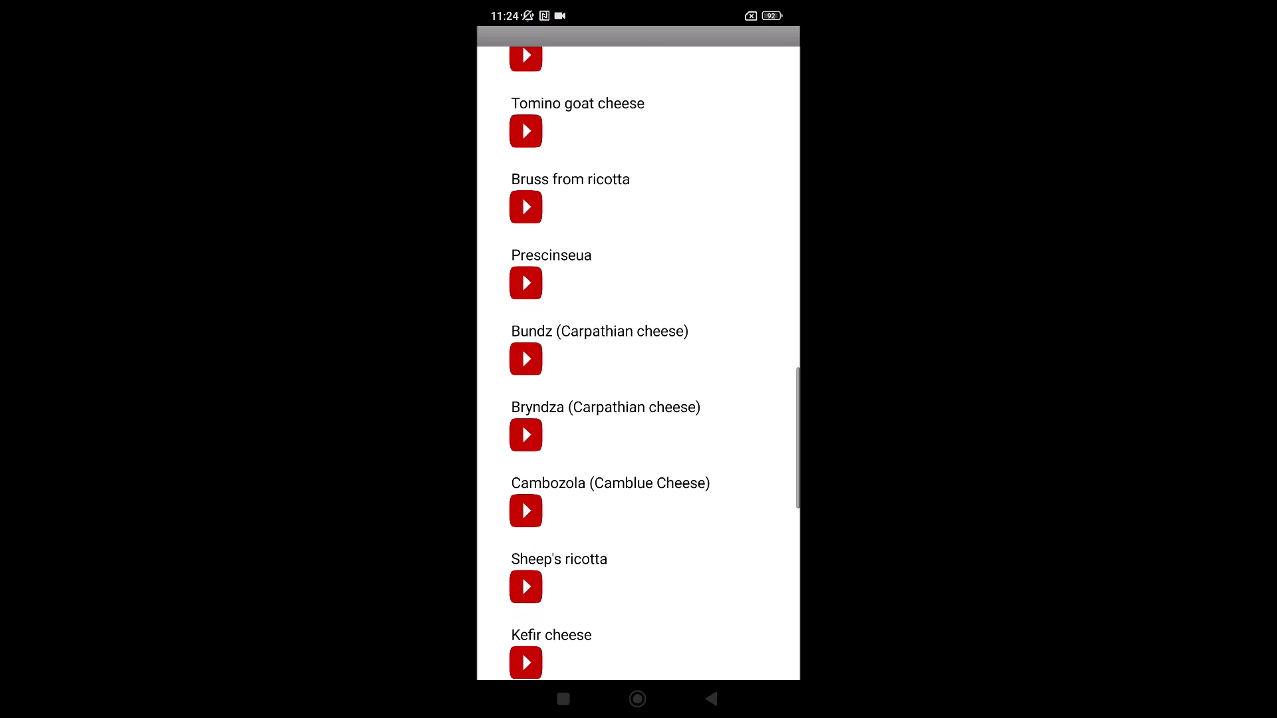